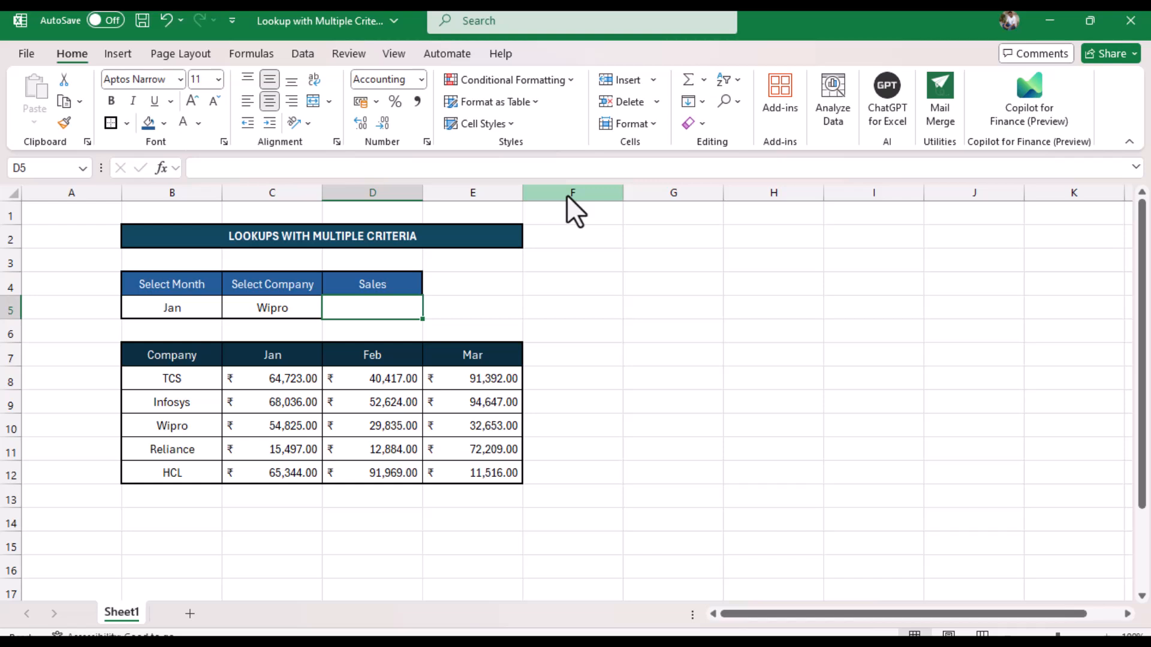
pyautogui.moveTo(526, 111)
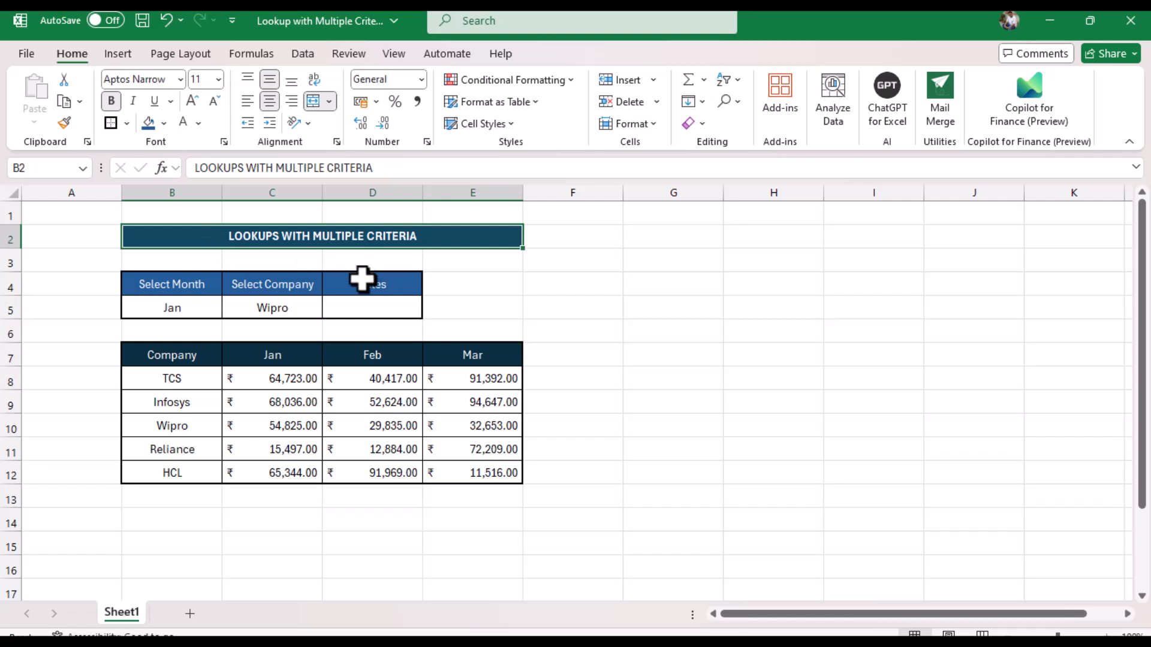
pyautogui.moveTo(146, 316)
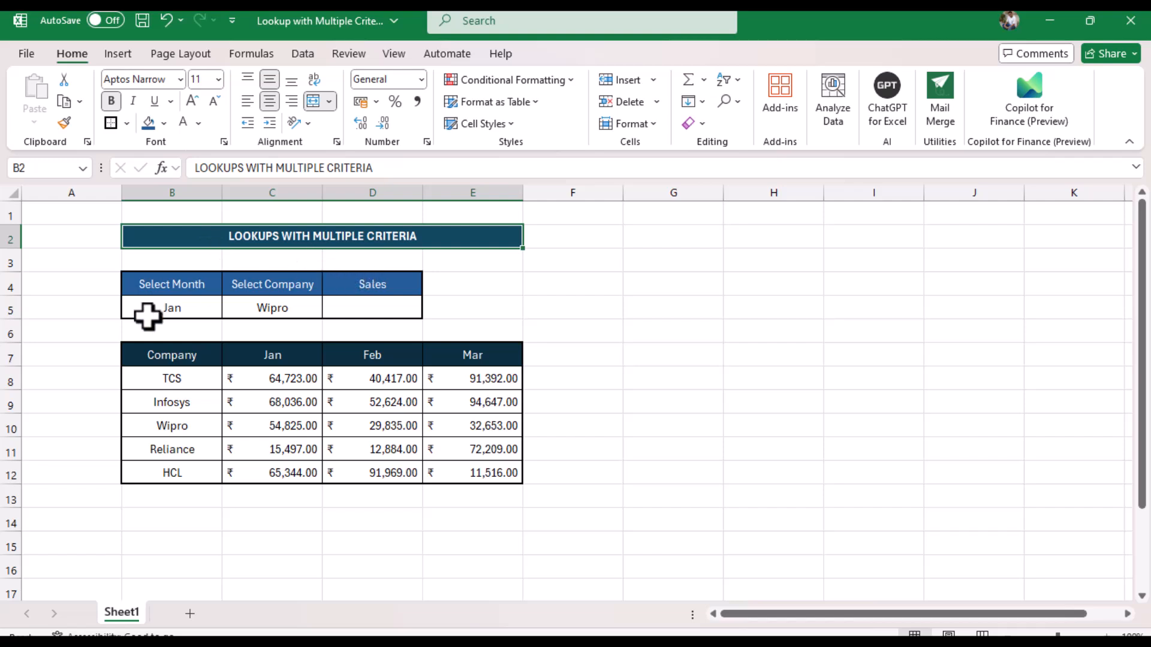
# Step: Keep Jan as the month in the B5 dropdown and point out the Mar column
pyautogui.click(171, 308)
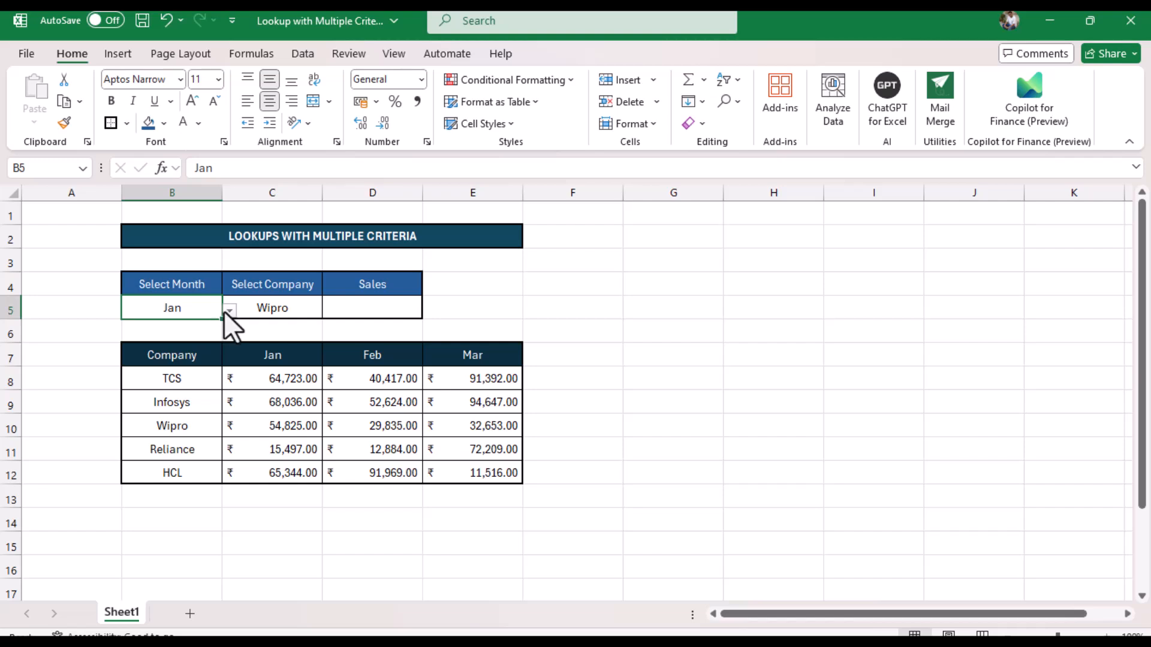
pyautogui.click(230, 309)
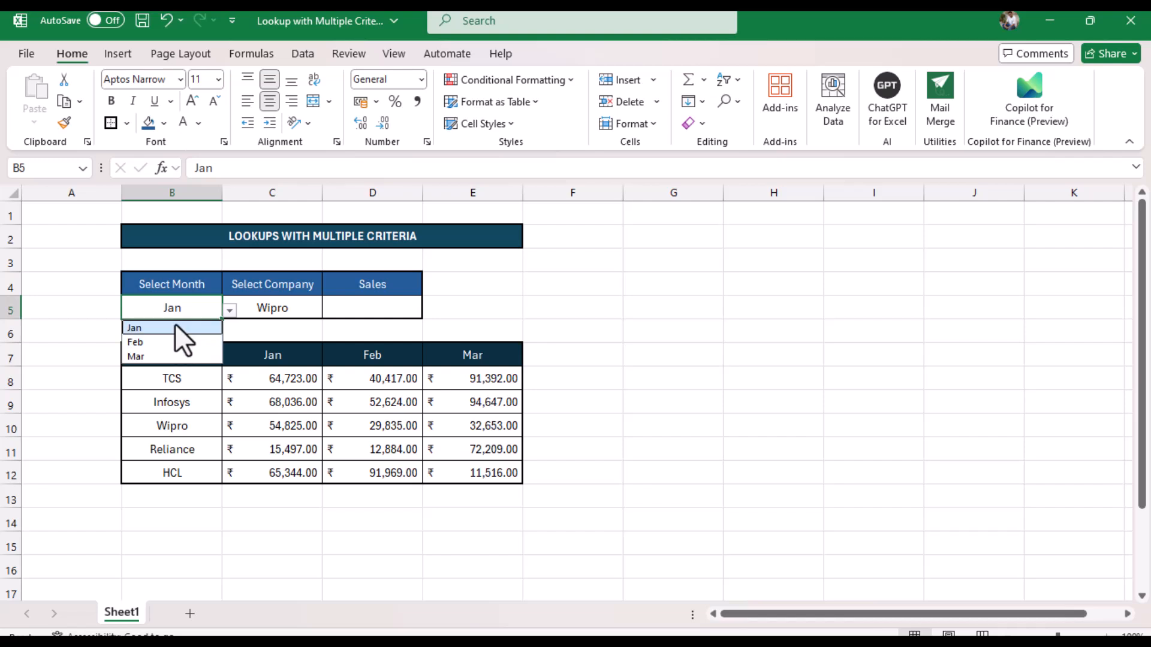
pyautogui.click(133, 327)
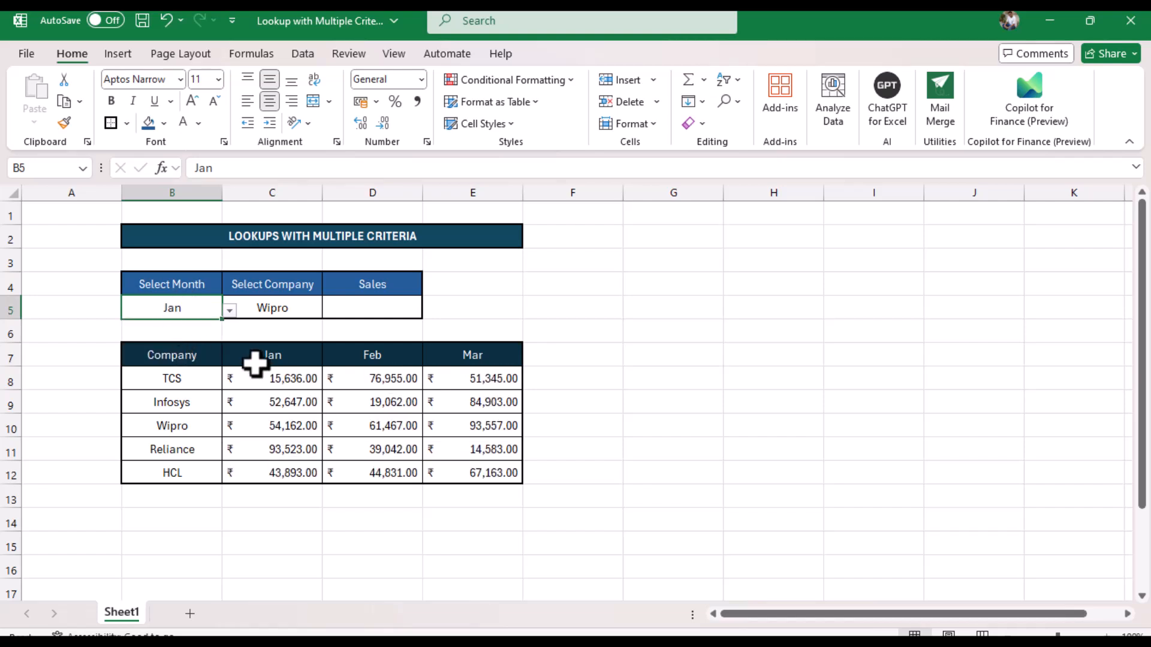
pyautogui.click(472, 354)
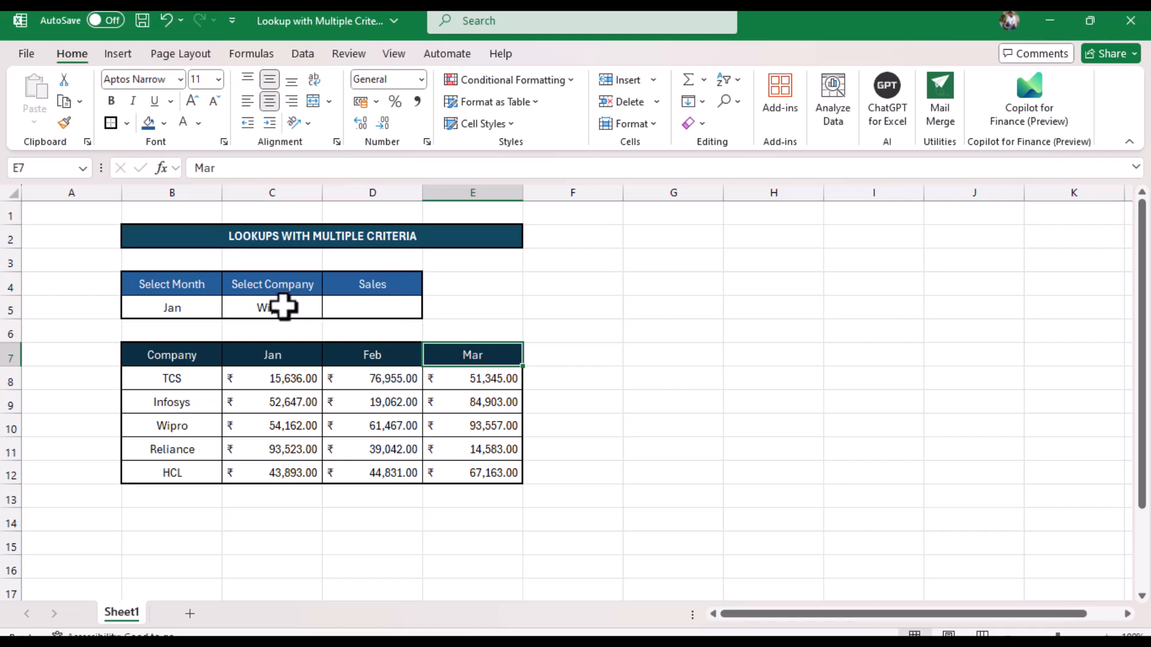
# Step: Choose TCS as the company in the C5 dropdown
pyautogui.click(272, 308)
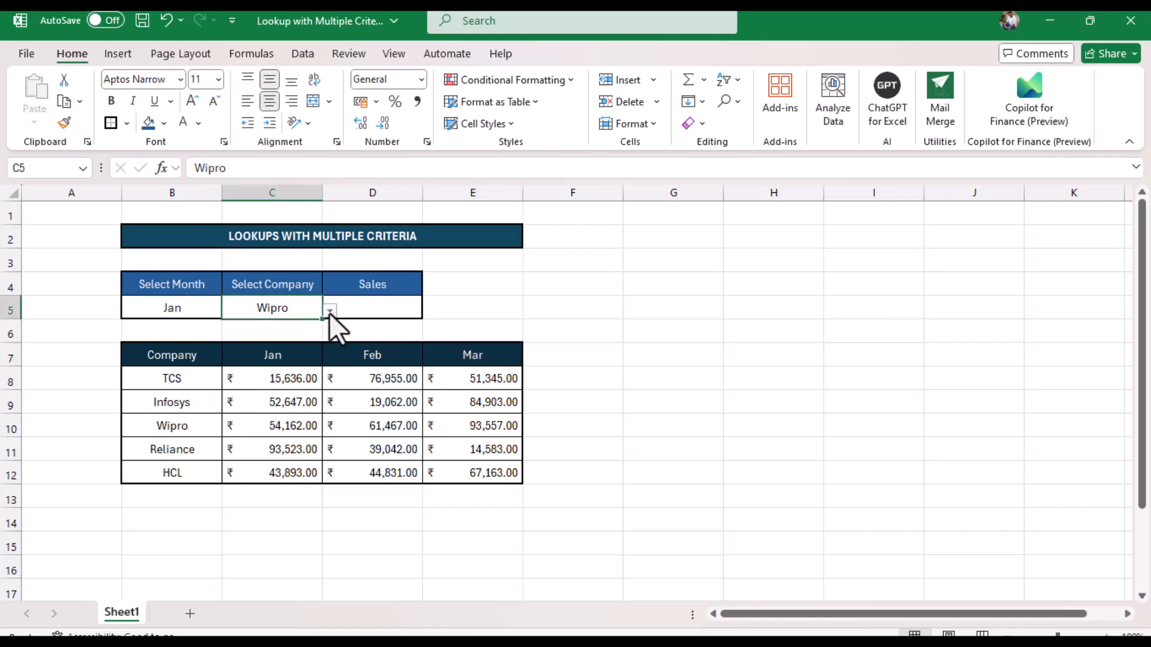
pyautogui.click(329, 310)
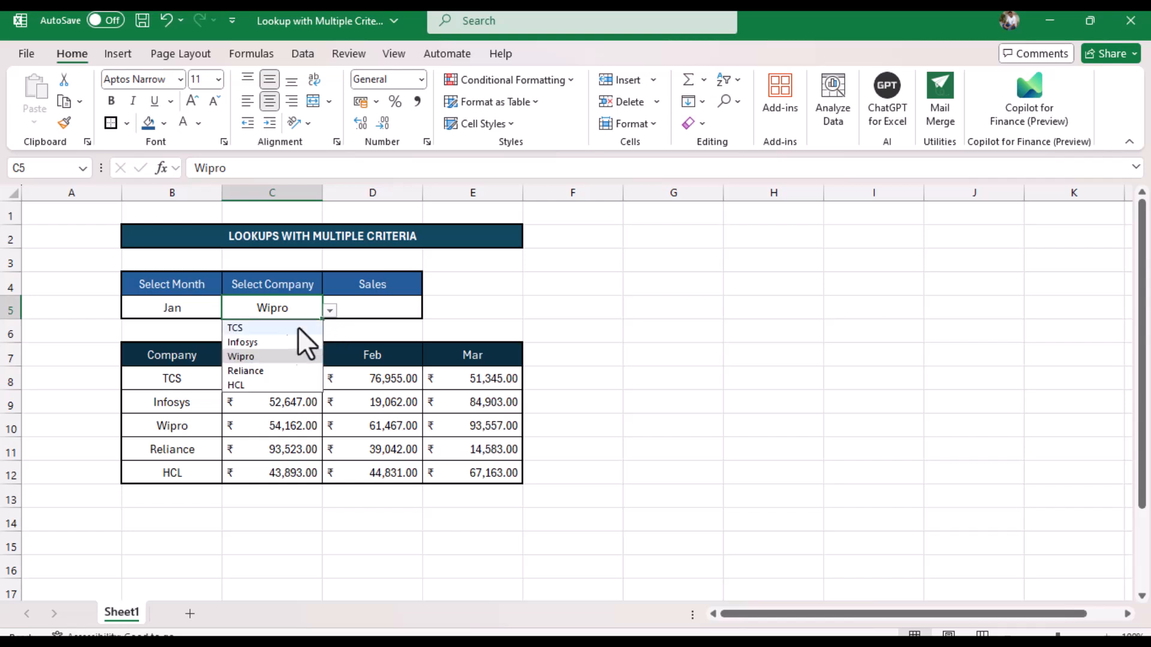
pyautogui.click(234, 327)
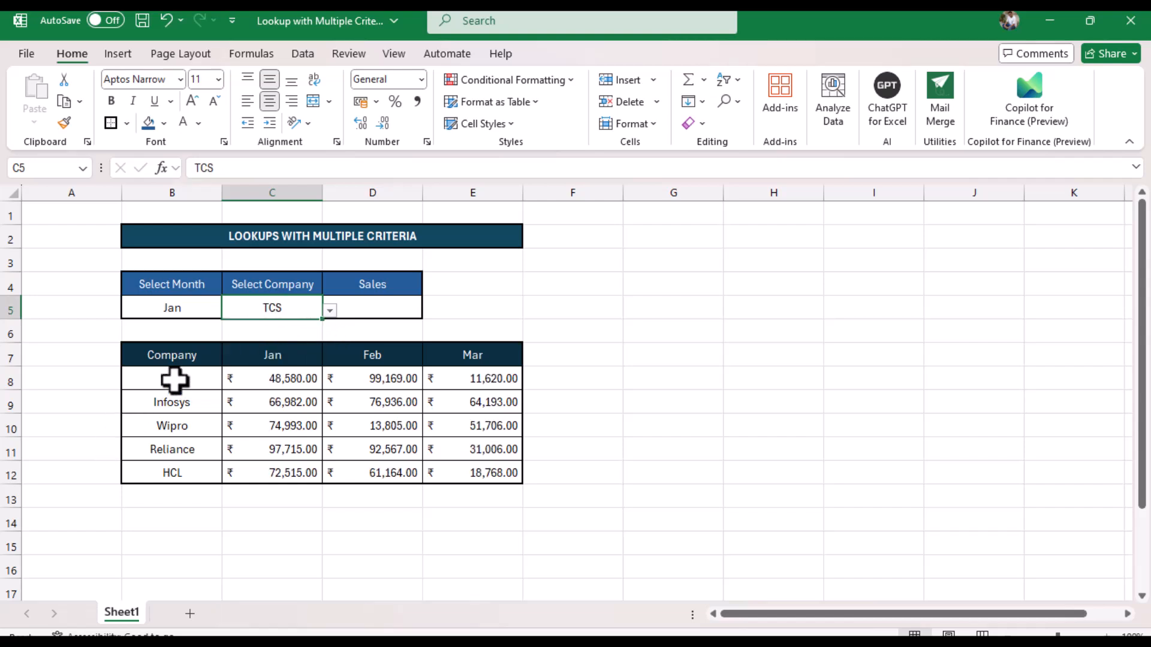
pyautogui.moveTo(174, 483)
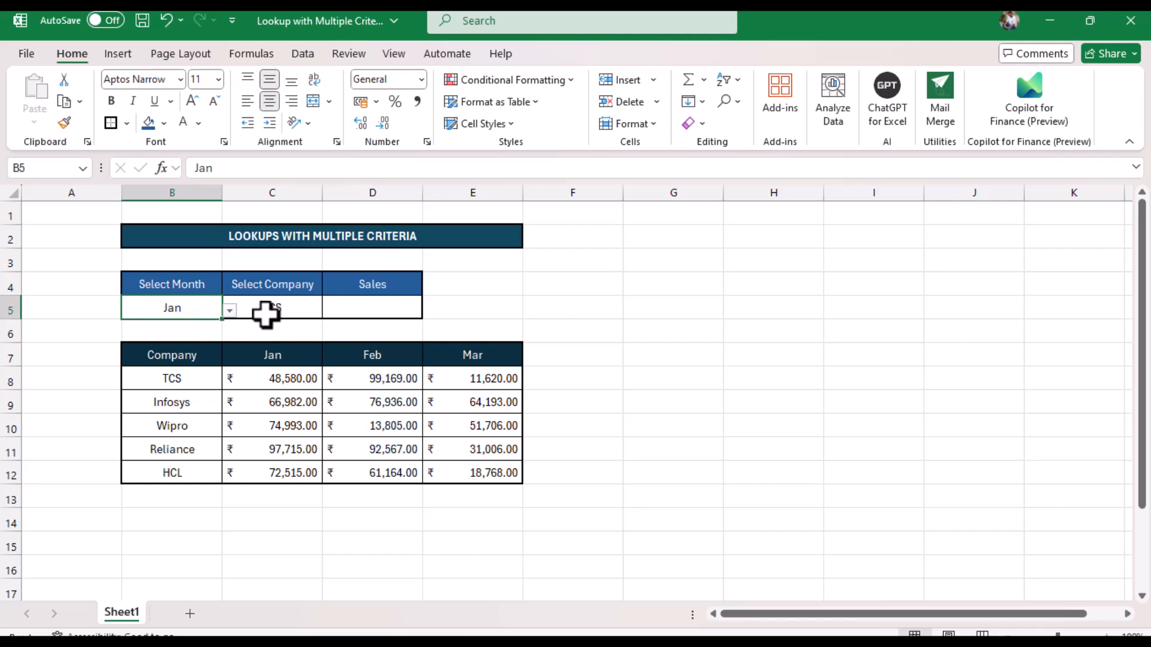
# Step: Review the RANDBETWEEN table formula, then choose Infosys as the company in C5
pyautogui.click(272, 308)
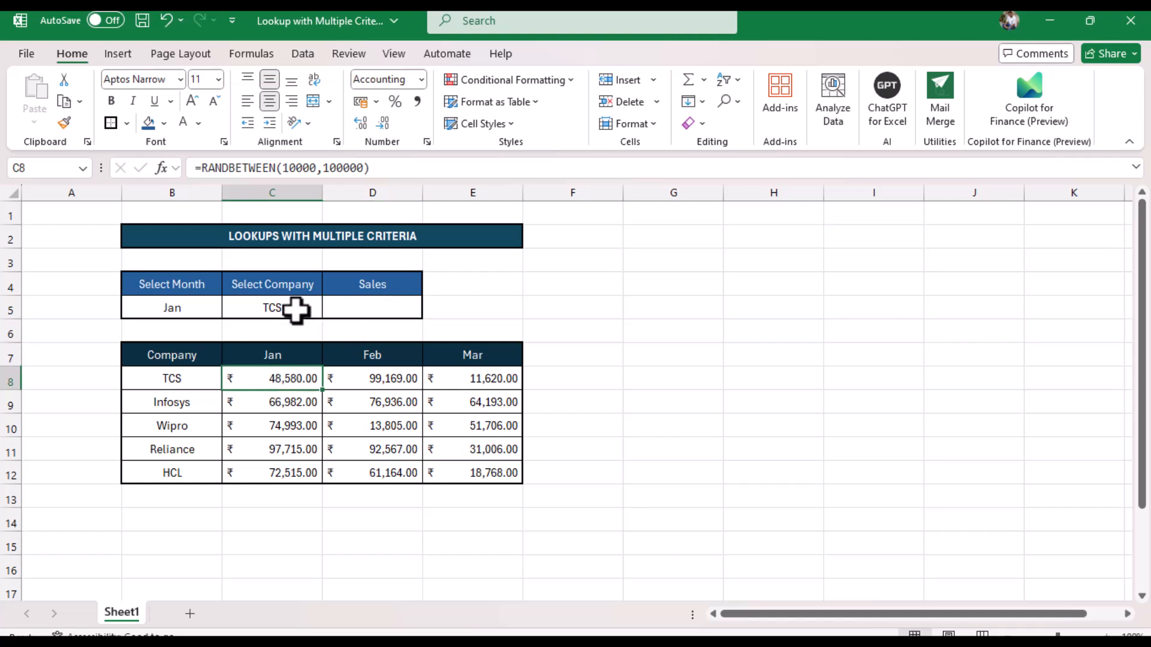
pyautogui.moveTo(242, 401)
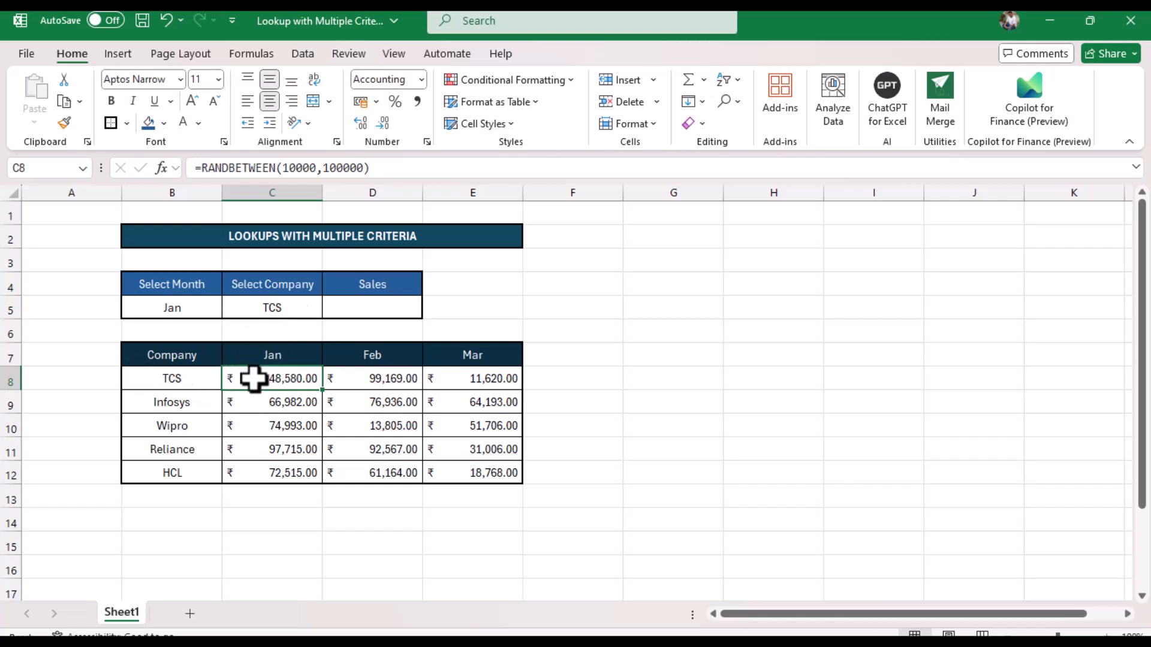
pyautogui.moveTo(297, 385)
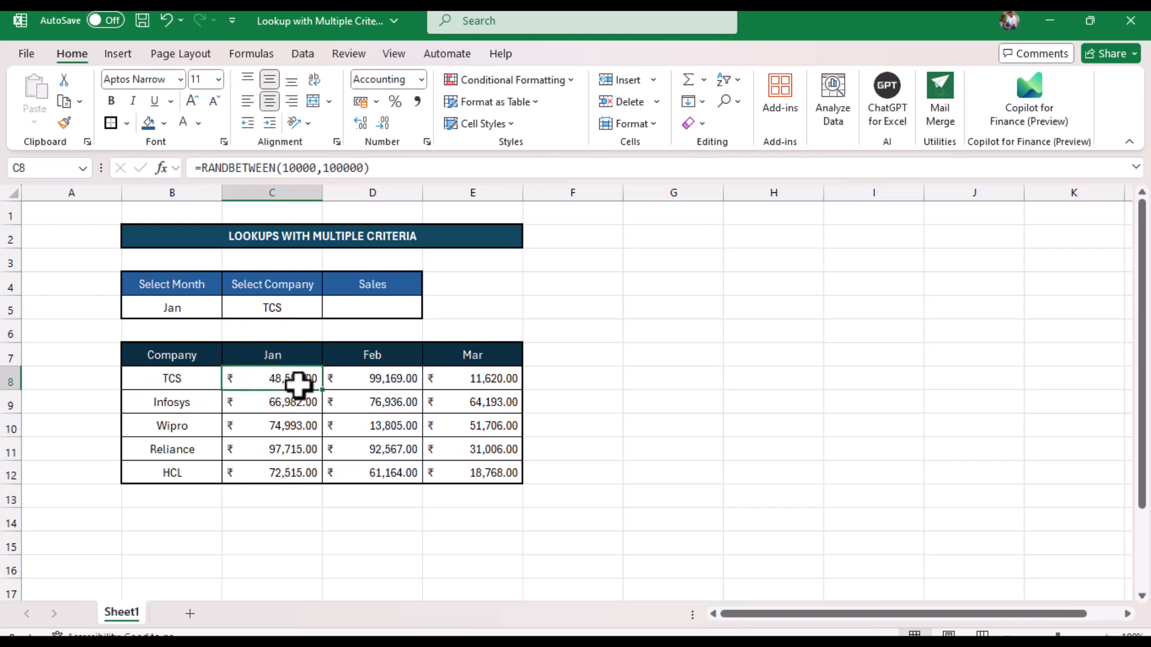
pyautogui.moveTo(385, 312)
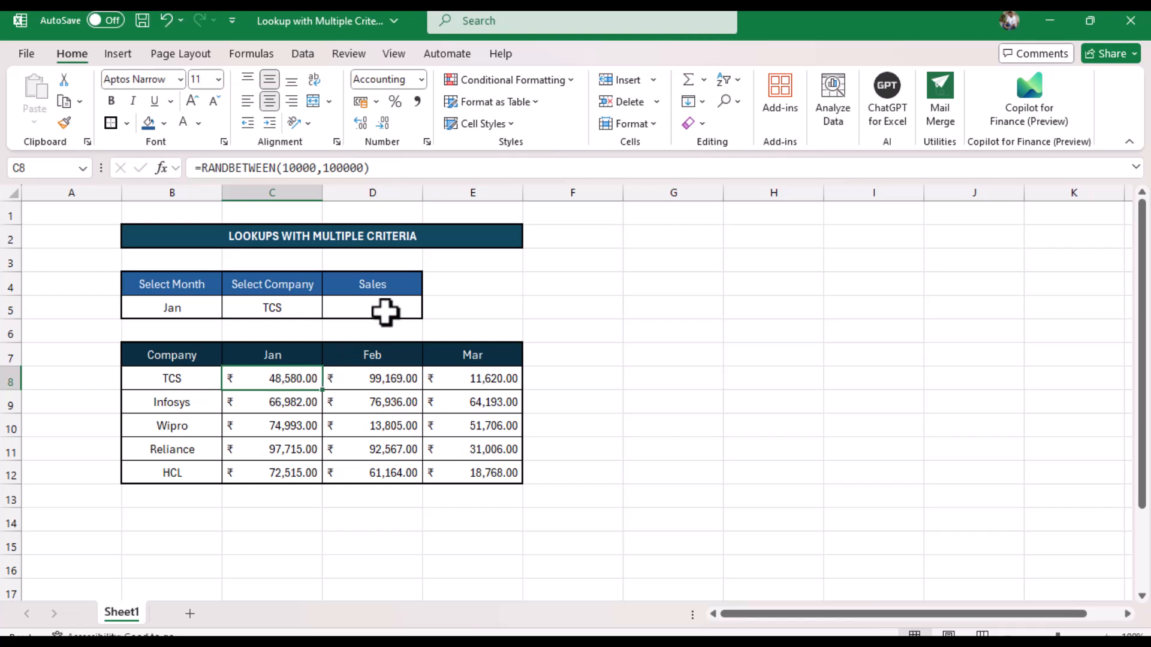
pyautogui.click(372, 308)
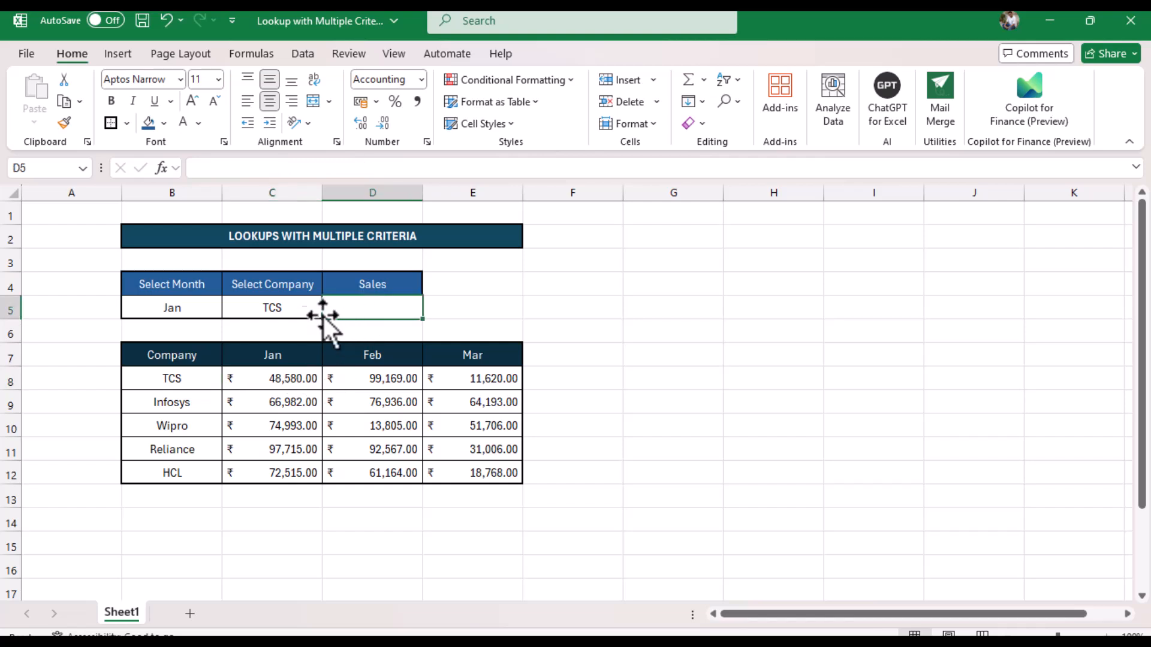
pyautogui.click(328, 310)
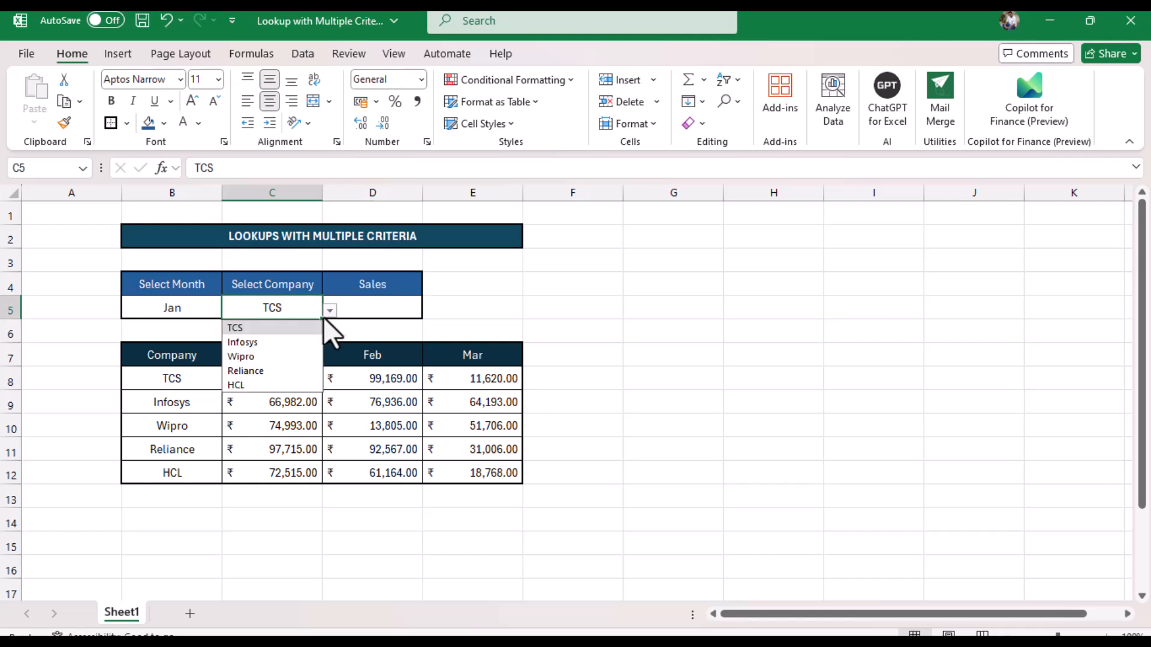
pyautogui.click(242, 342)
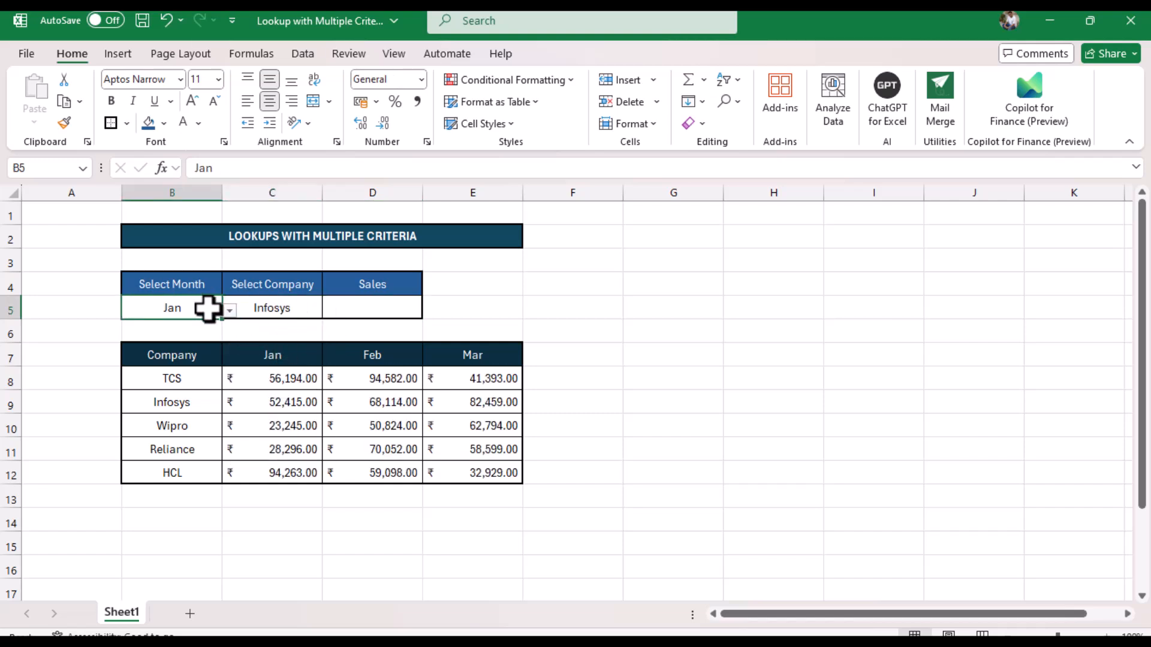
# Step: Choose Feb as the month in B5 and point out Infosys's Feb sales in D9
pyautogui.click(229, 308)
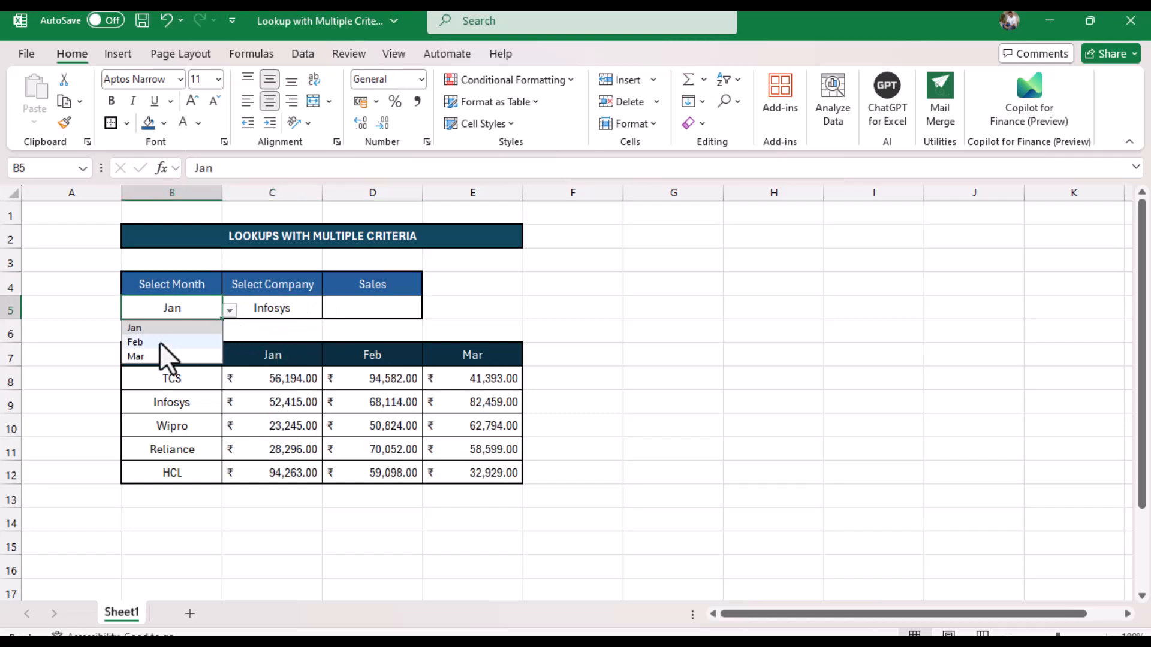
pyautogui.click(135, 342)
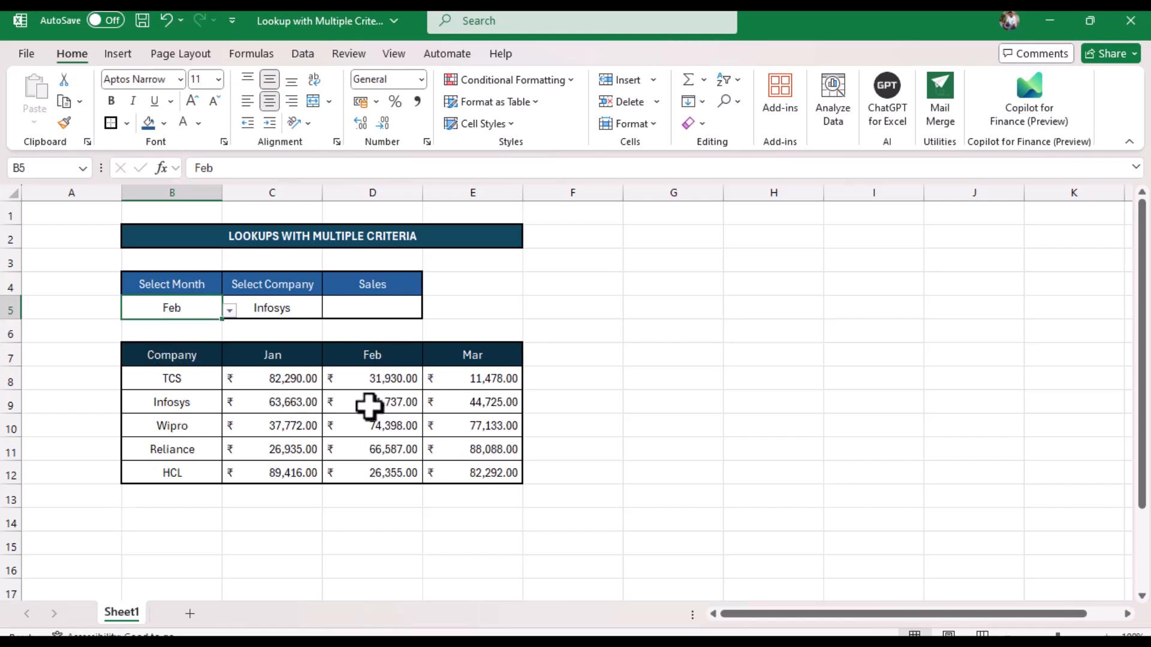
pyautogui.click(372, 402)
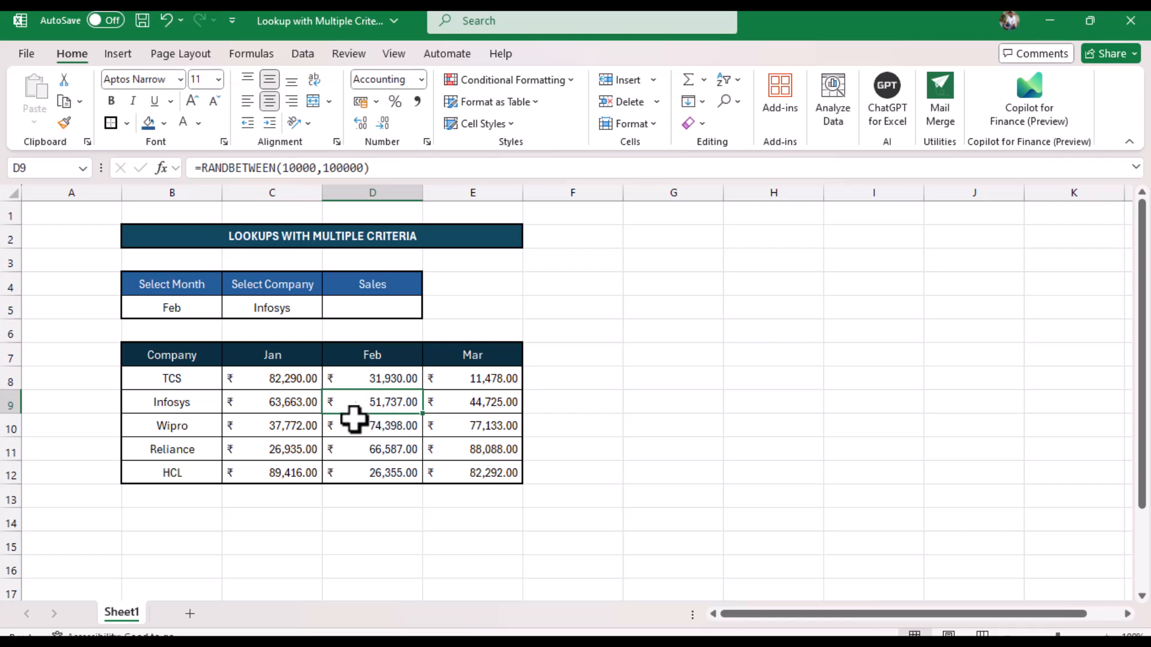
pyautogui.moveTo(378, 425)
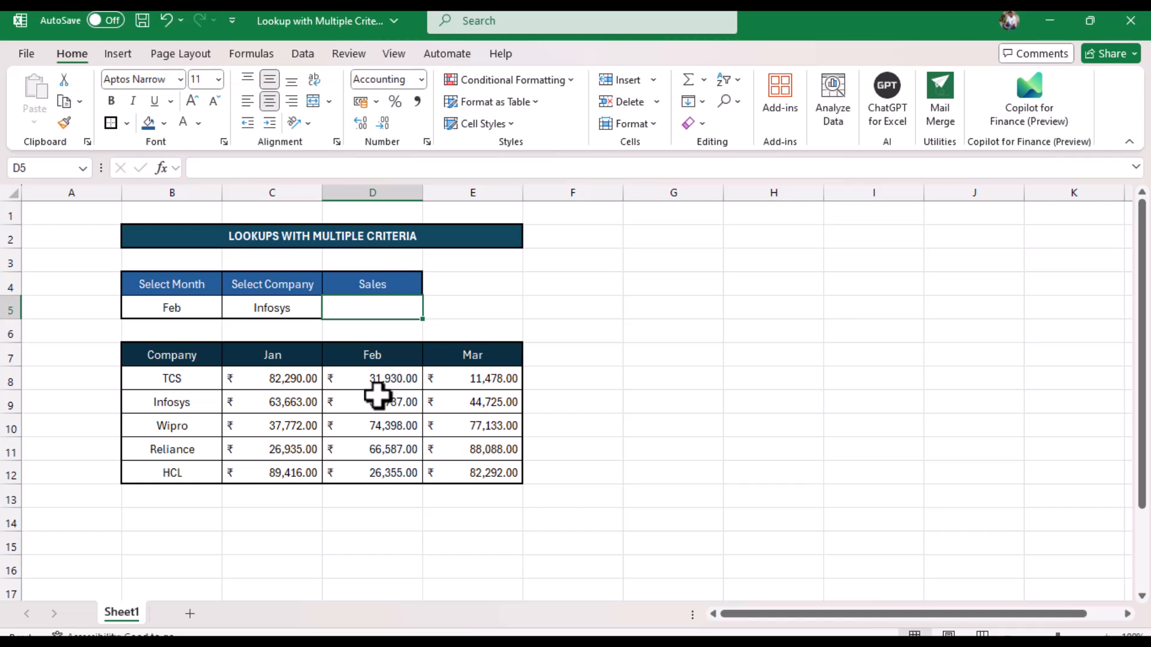
# Step: Begin a lookup formula in the Sales cell D5 with =x
pyautogui.write('=x')
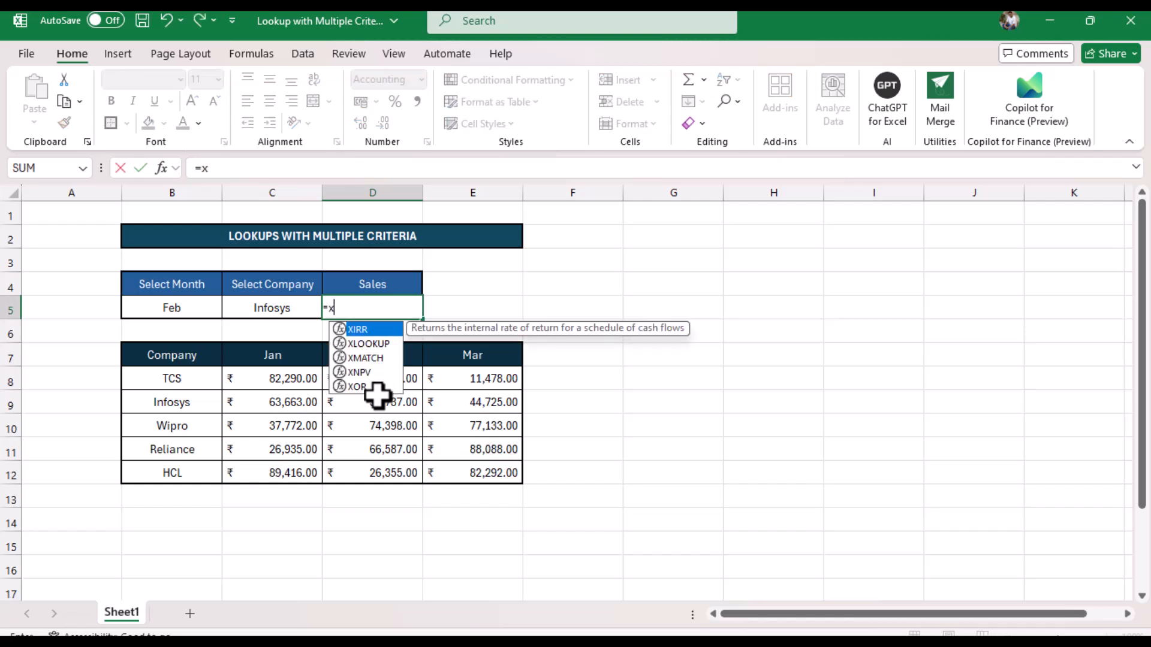
# Step: Build =xlookup(B5,C7:E7, using the month as lookup value against the month headers
pyautogui.write('lookup')
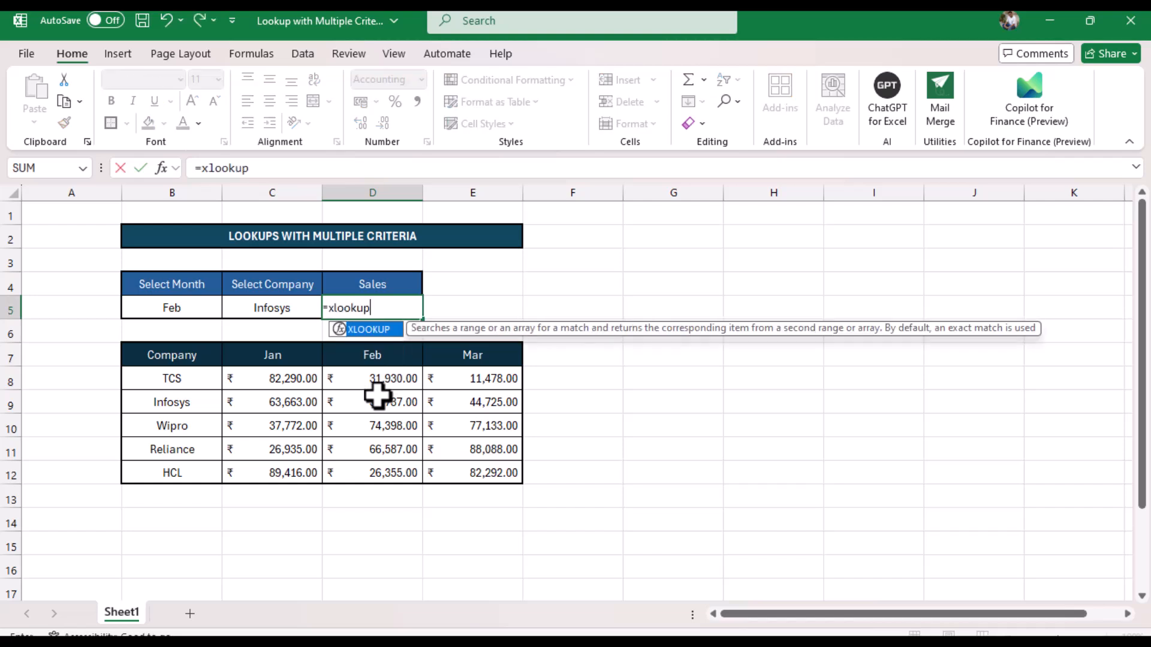
pyautogui.write('(')
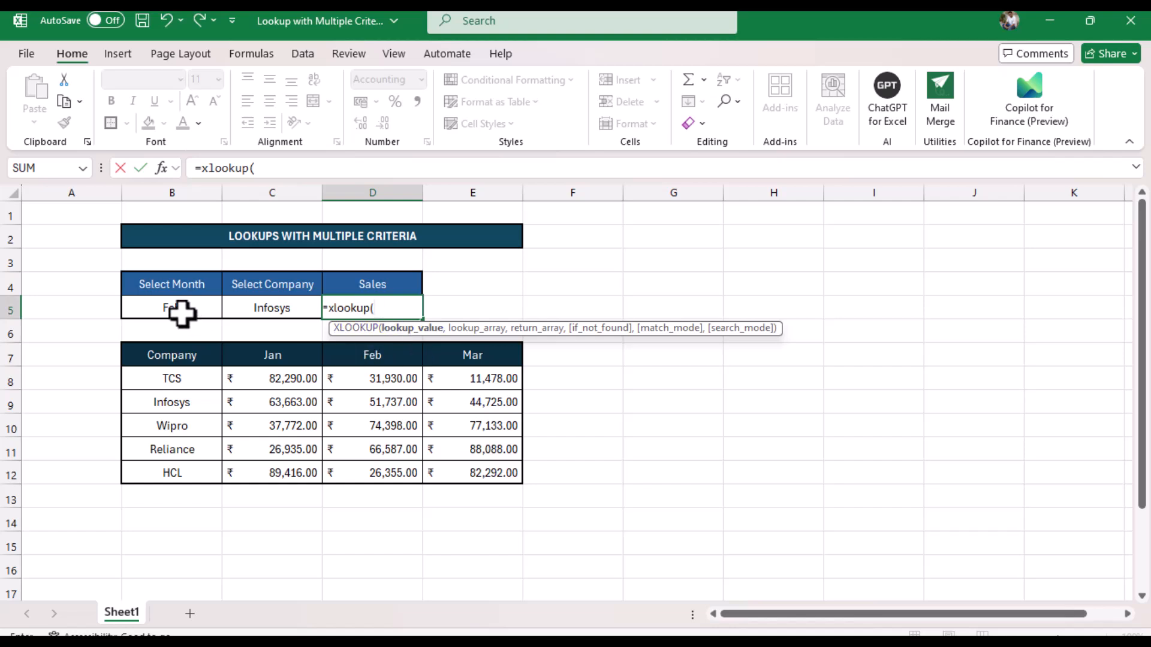
pyautogui.click(171, 308)
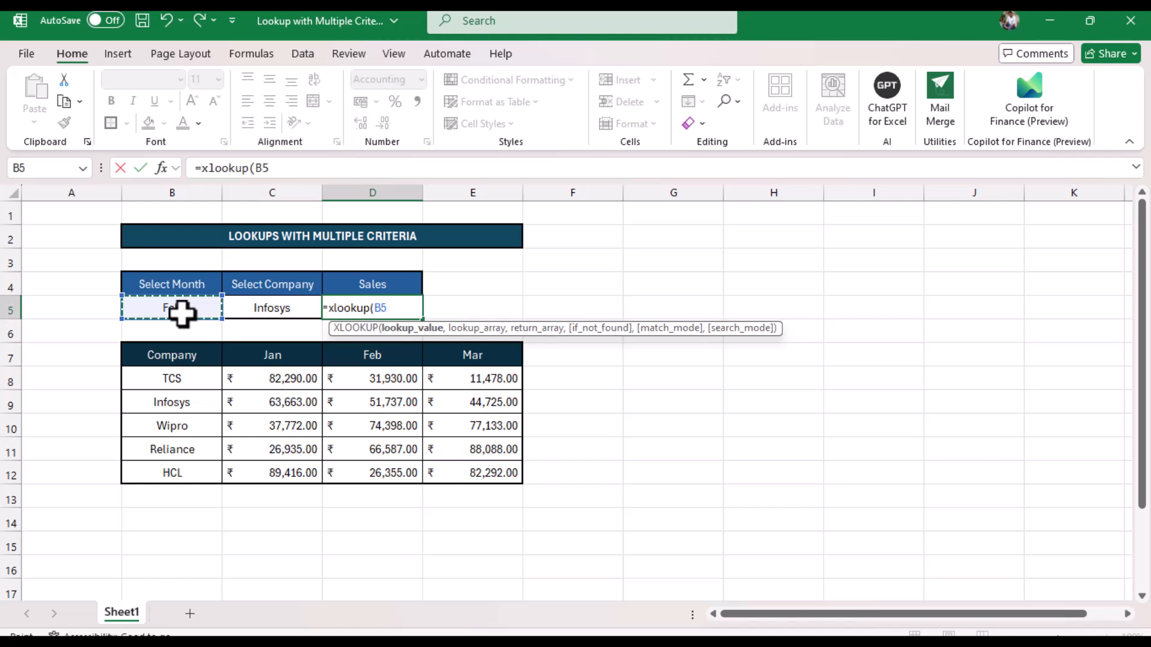
pyautogui.write(',C7:E7')
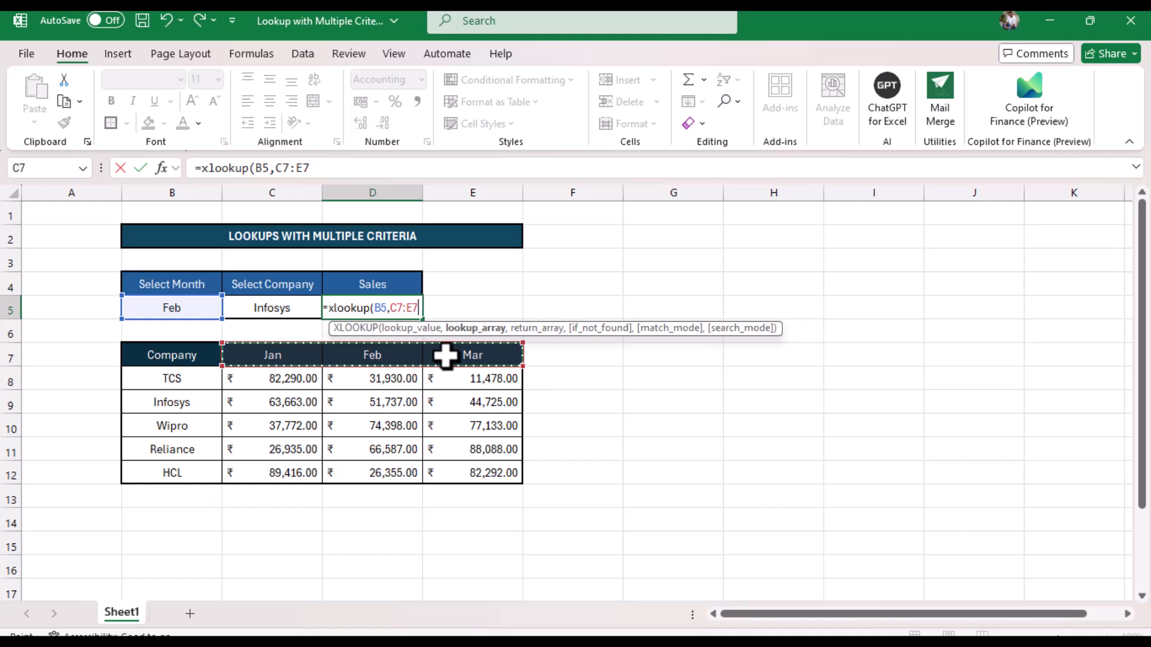
pyautogui.write(',')
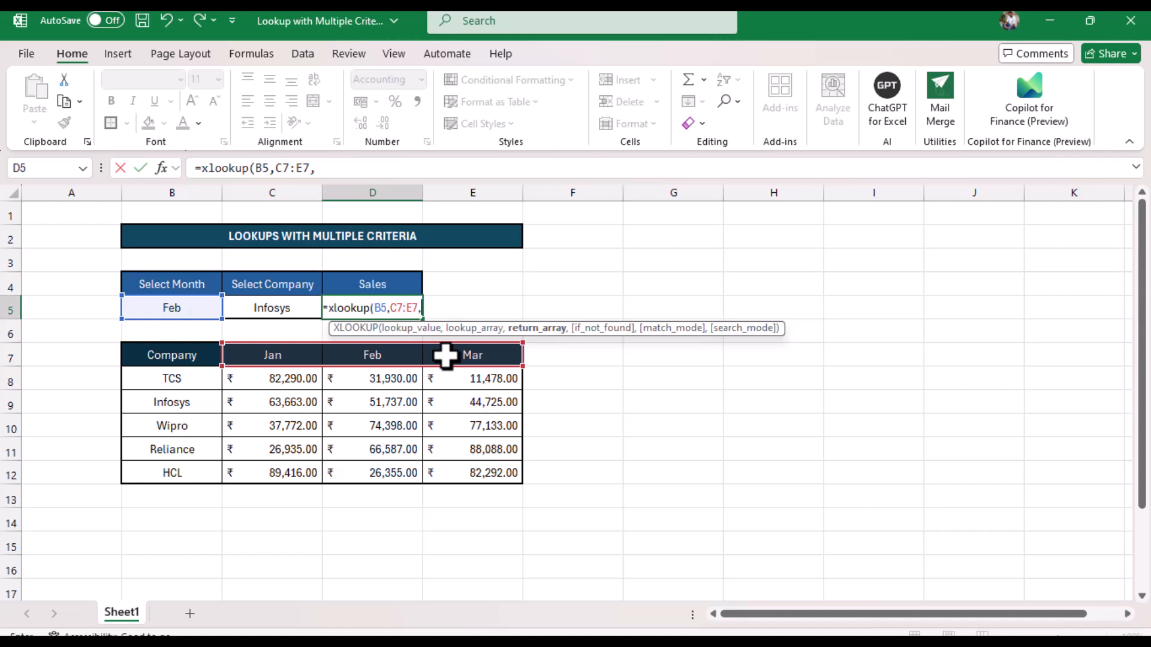
# Step: Nest XLOOKUP(C5,B8:B12,C8:E12) as the return array, matching the company against B8:B12
pyautogui.write('xlookup')
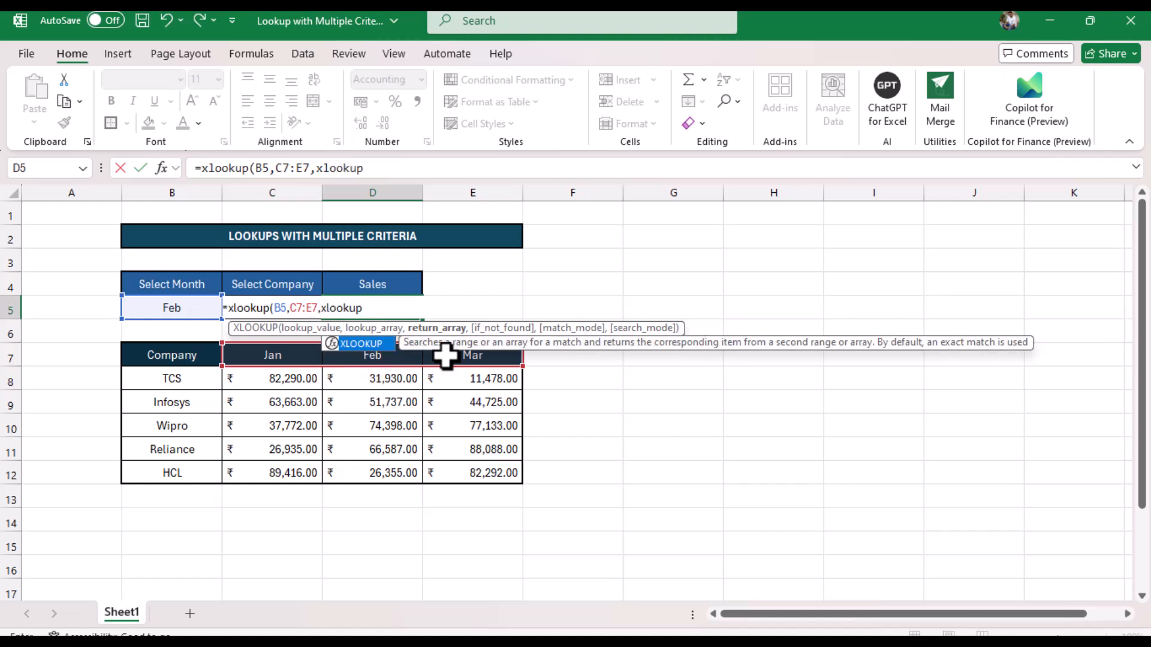
pyautogui.write('(')
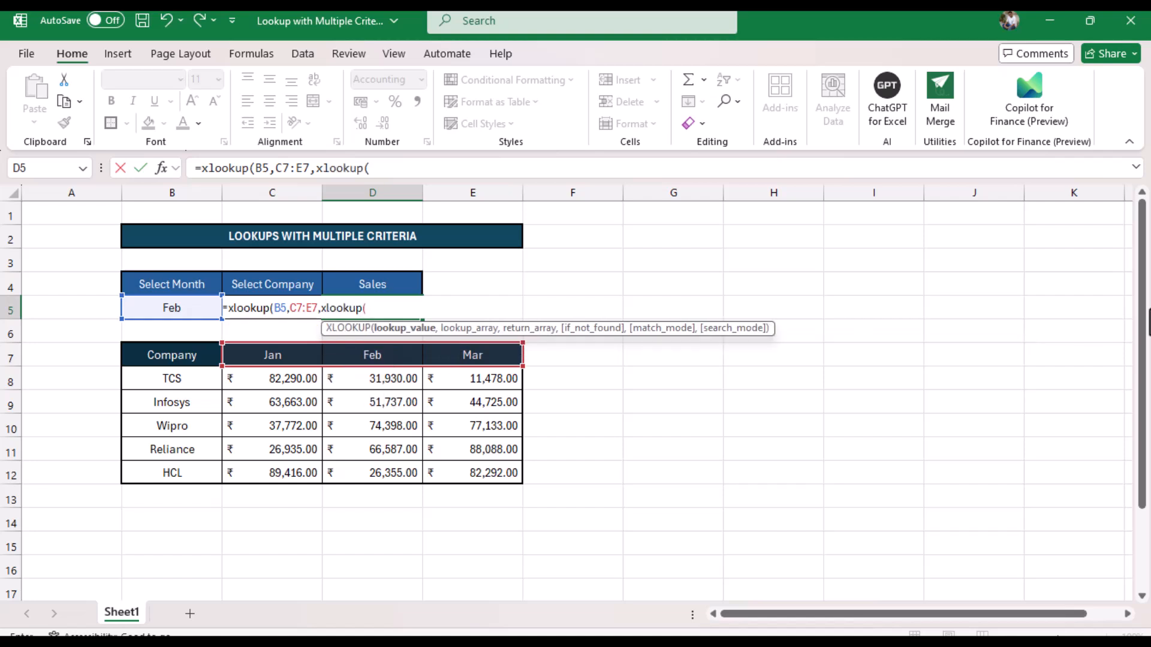
pyautogui.moveTo(380, 355)
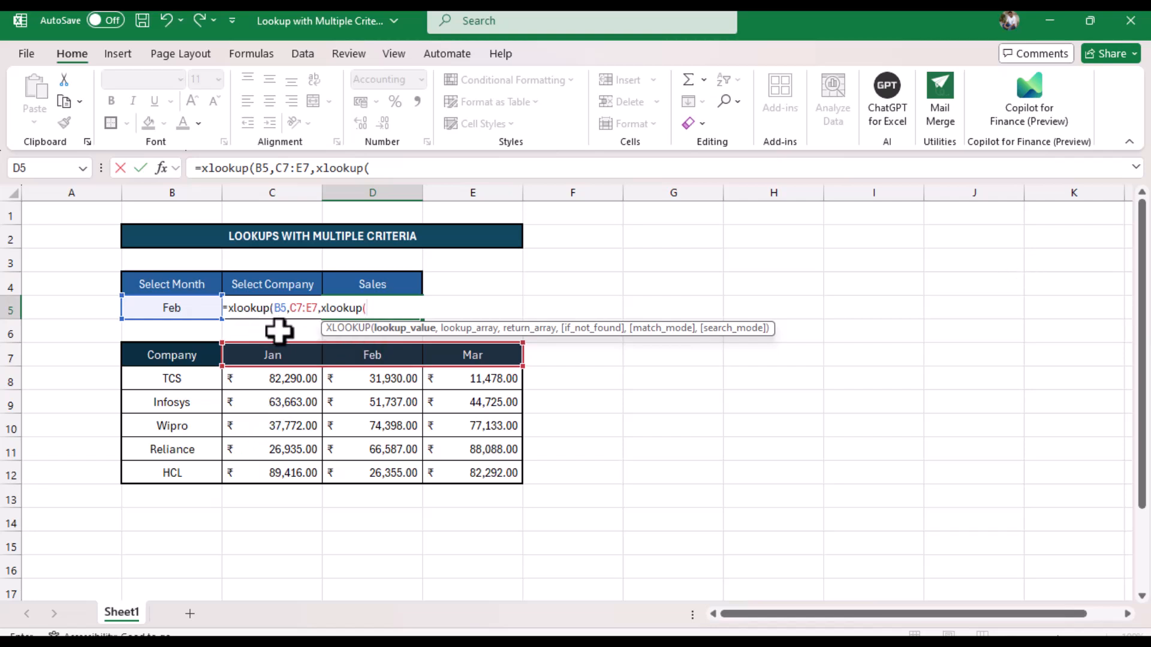
pyautogui.click(272, 308)
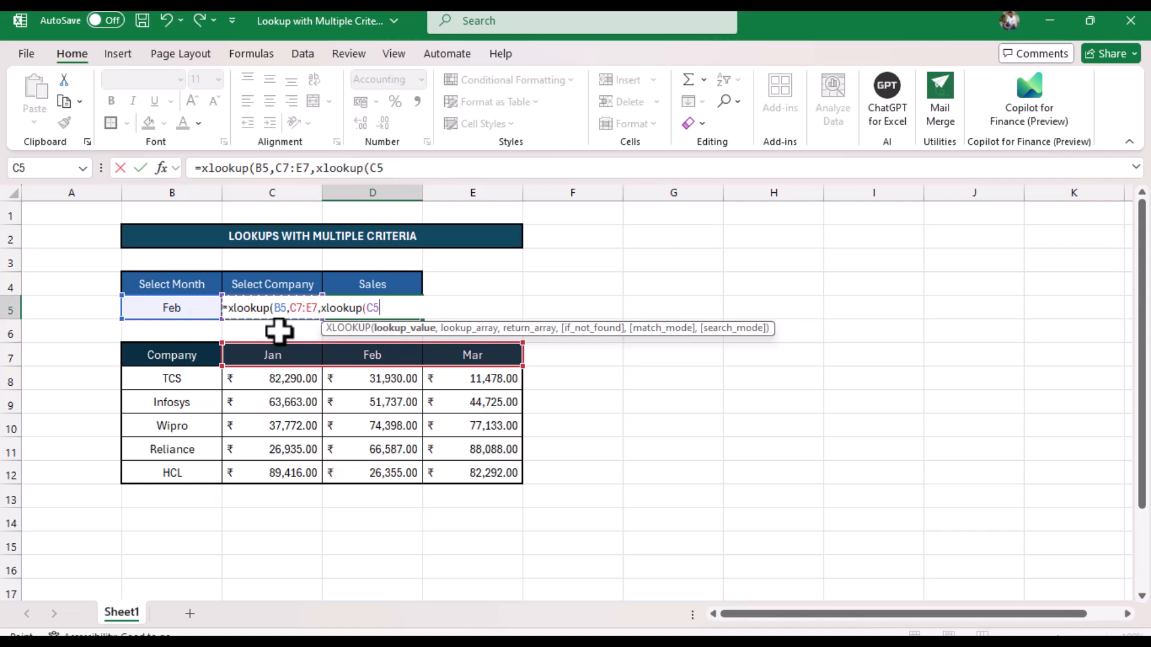
pyautogui.write(',')
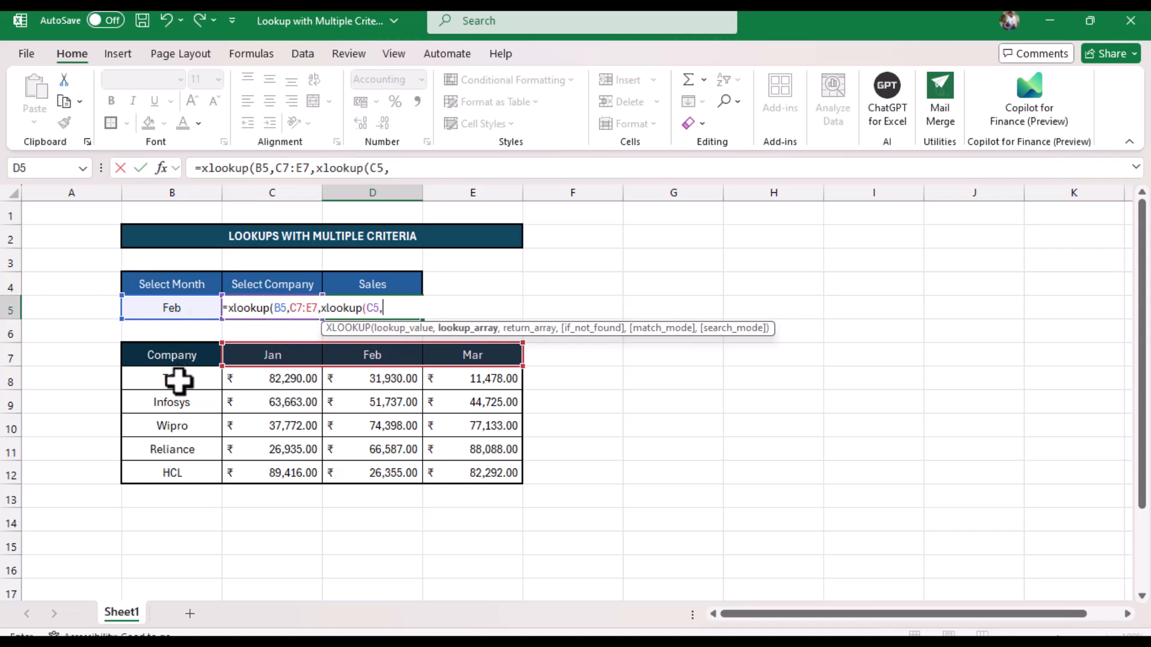
pyautogui.moveTo(171, 377); pyautogui.dragTo(172, 473)
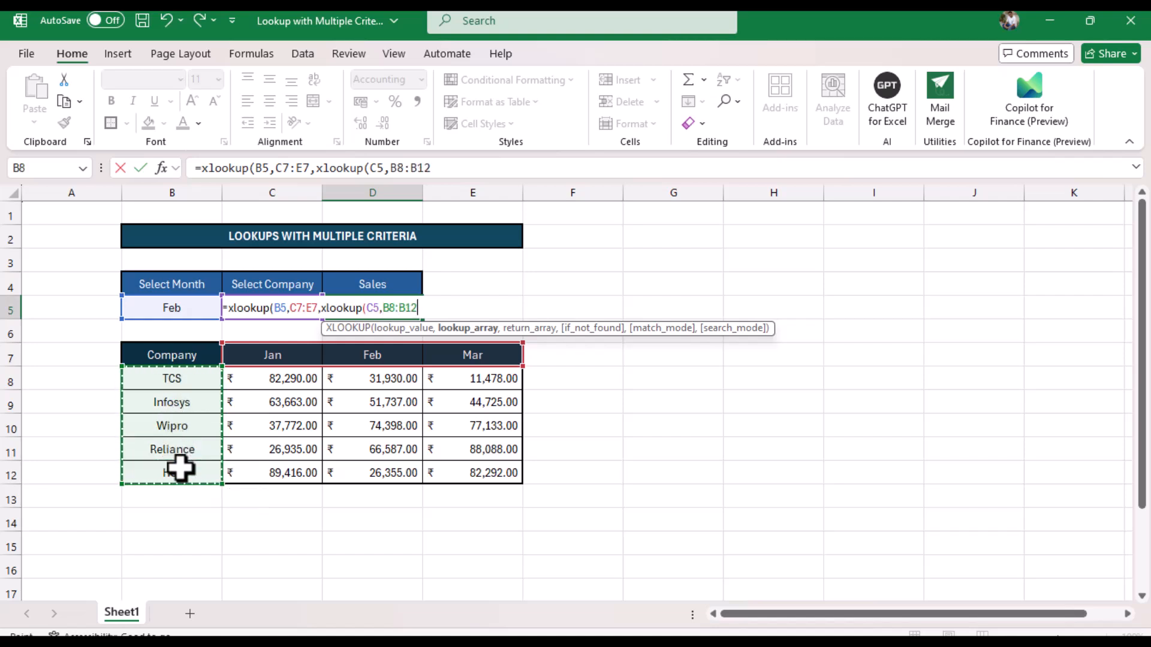
pyautogui.write(',C8:E12')
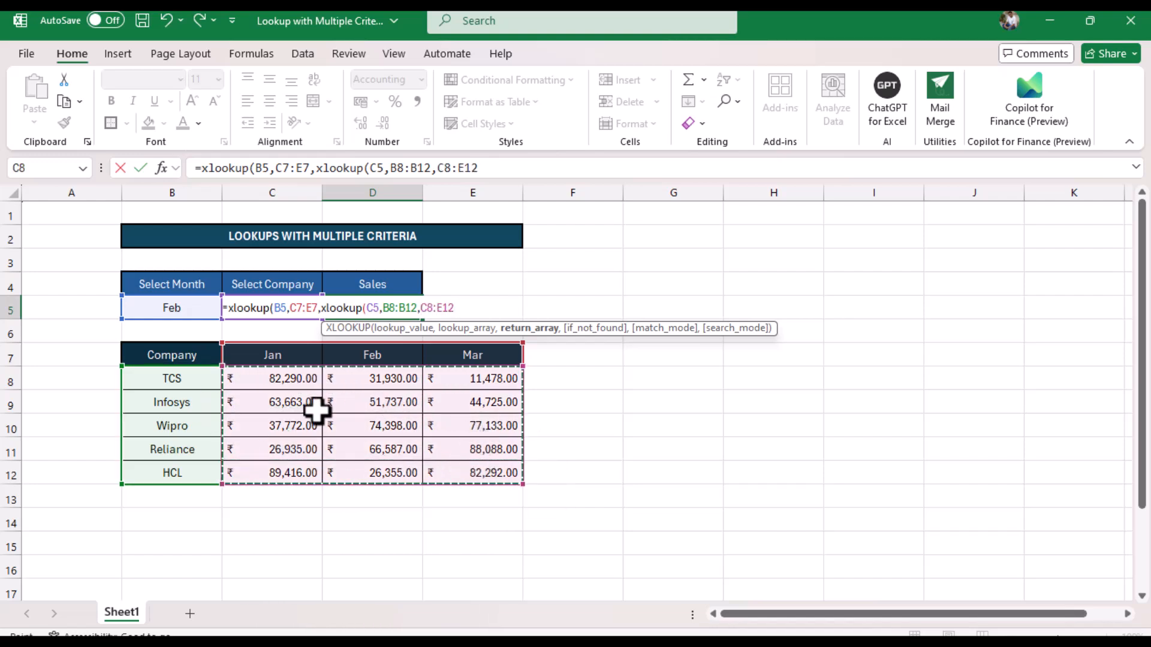
pyautogui.moveTo(453, 459)
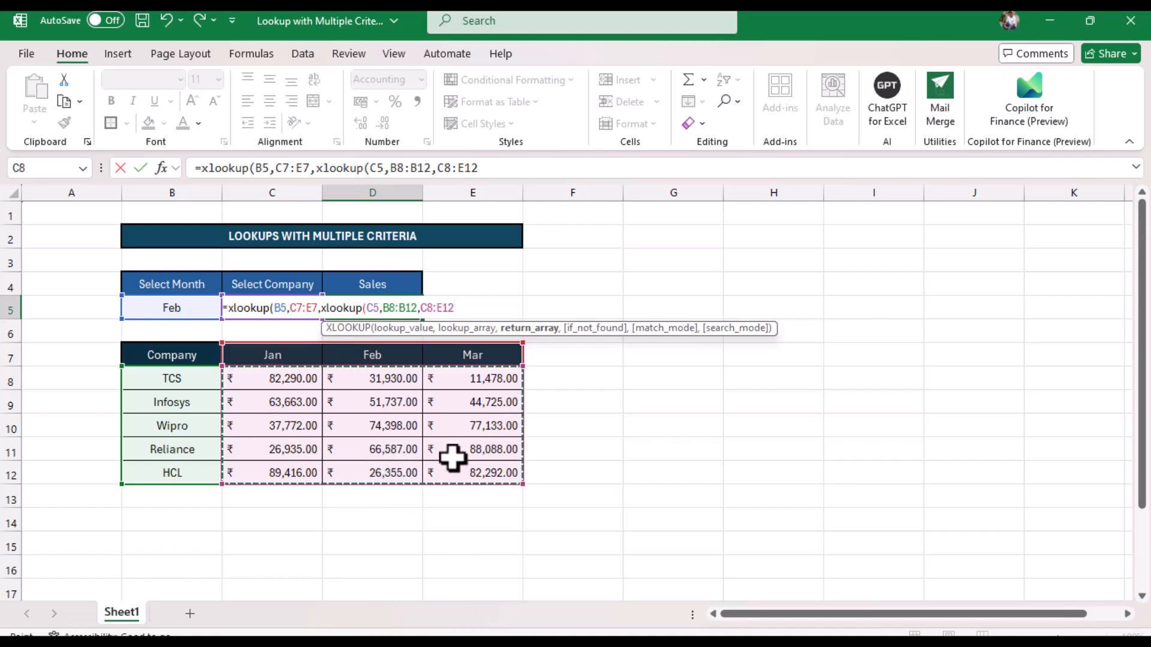
pyautogui.write(')')
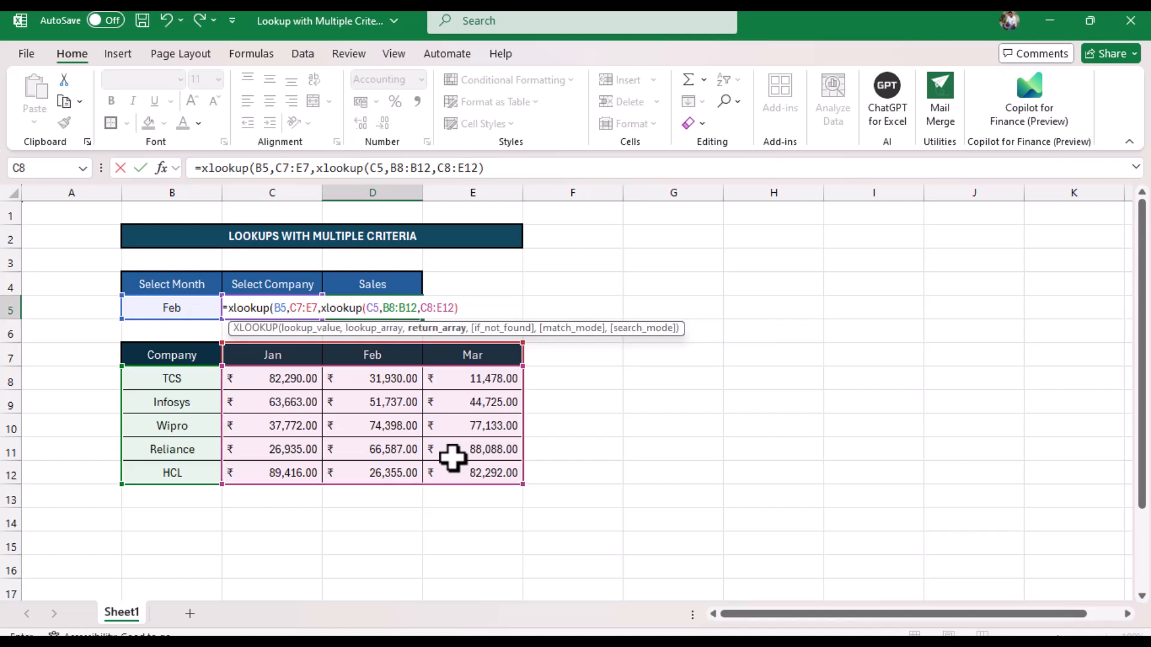
# Step: Complete the nested XLOOKUP giving 21,315.00 in D5 and fill the matching D9 yellow
pyautogui.write(')')
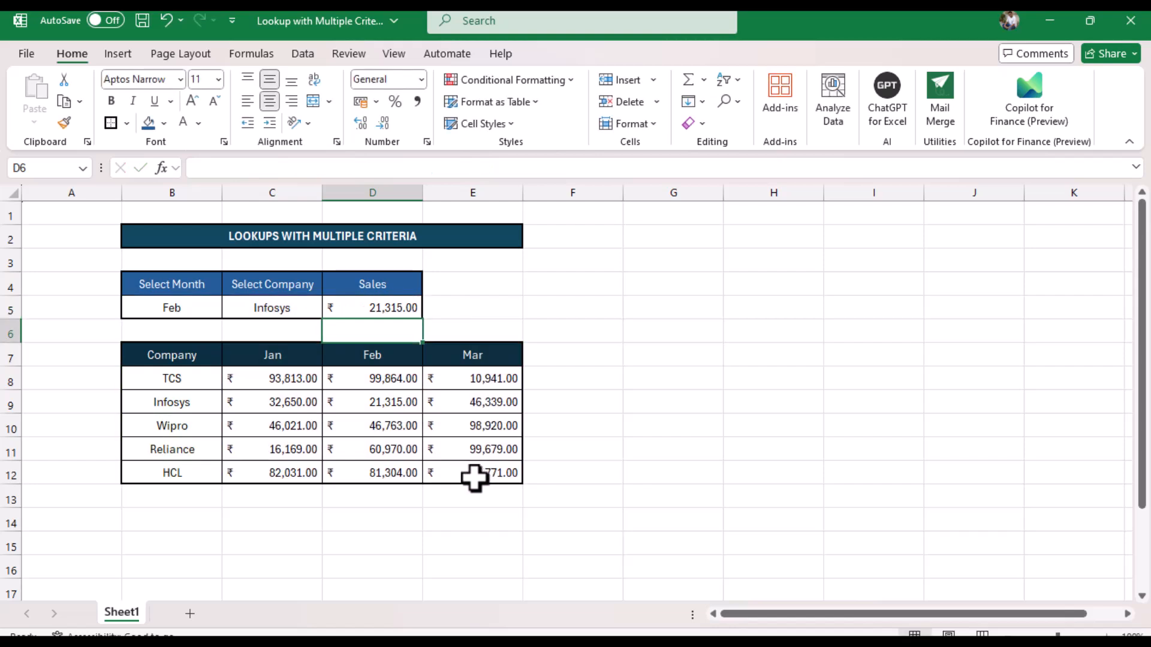
pyautogui.moveTo(359, 378)
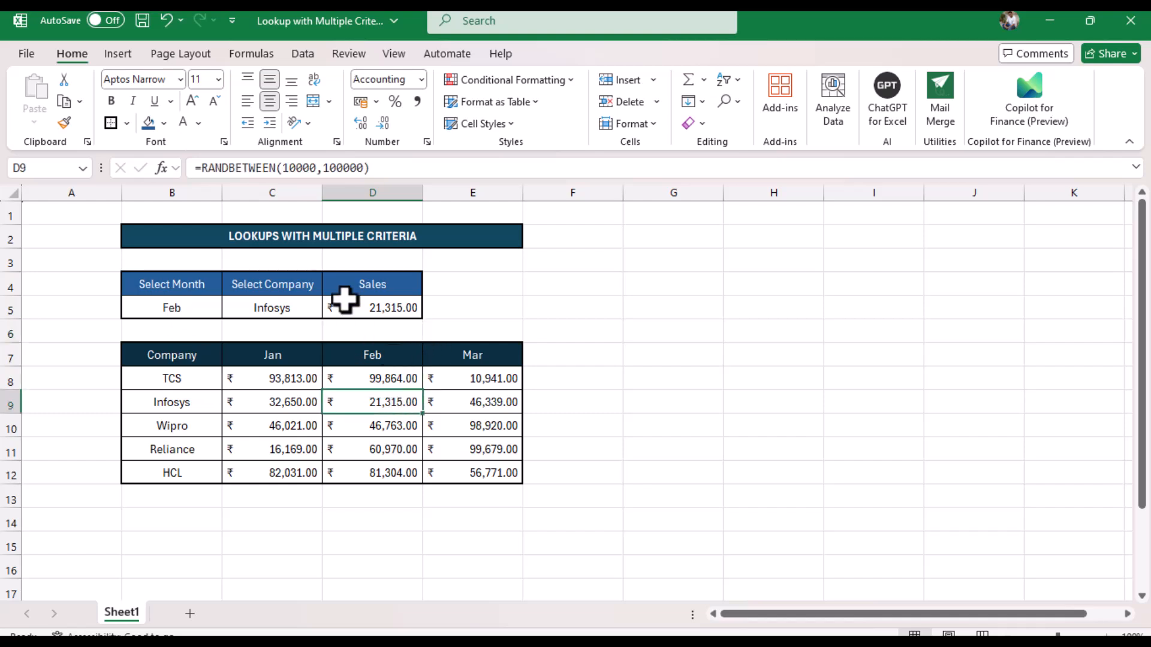
pyautogui.click(167, 123)
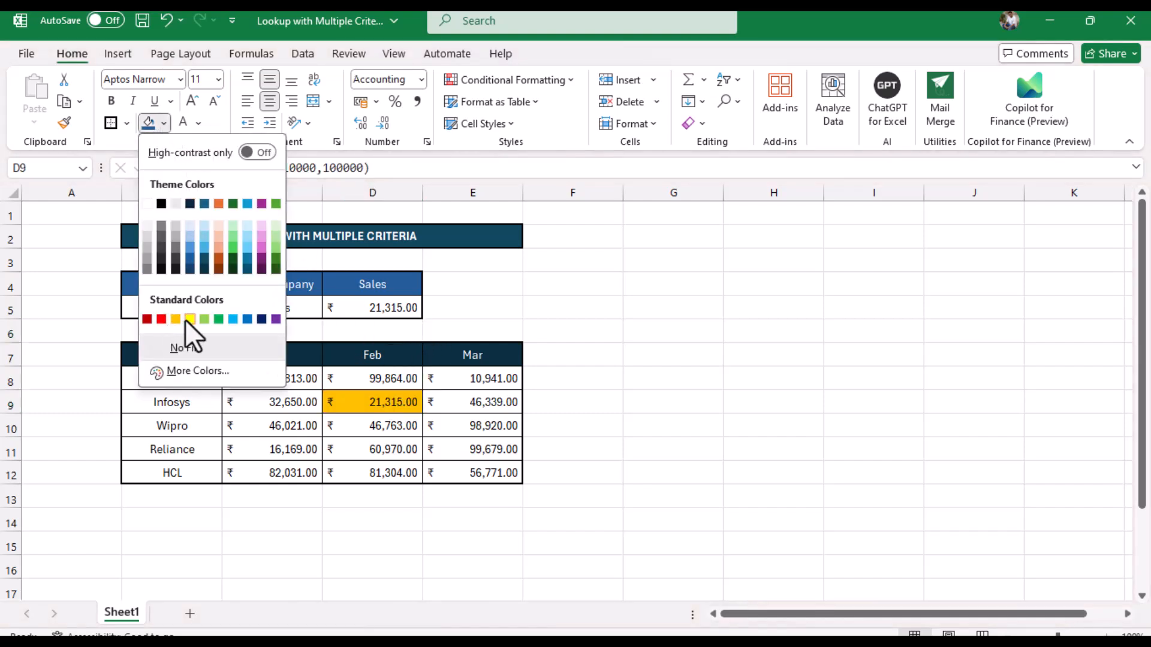
pyautogui.click(188, 318)
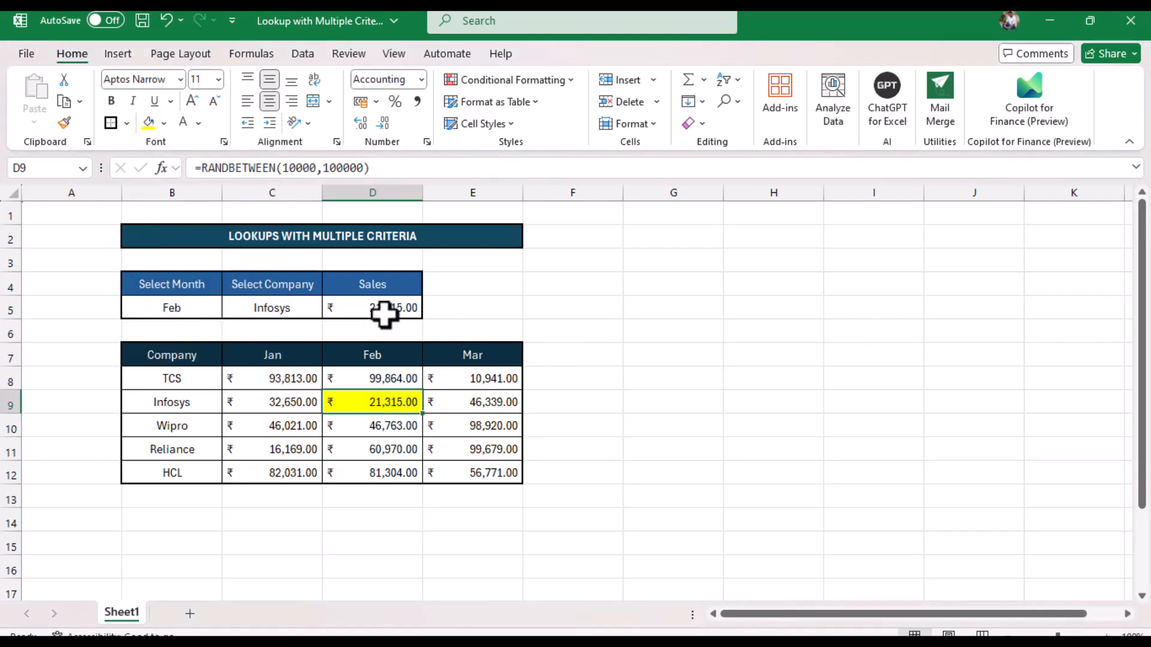
pyautogui.click(372, 308)
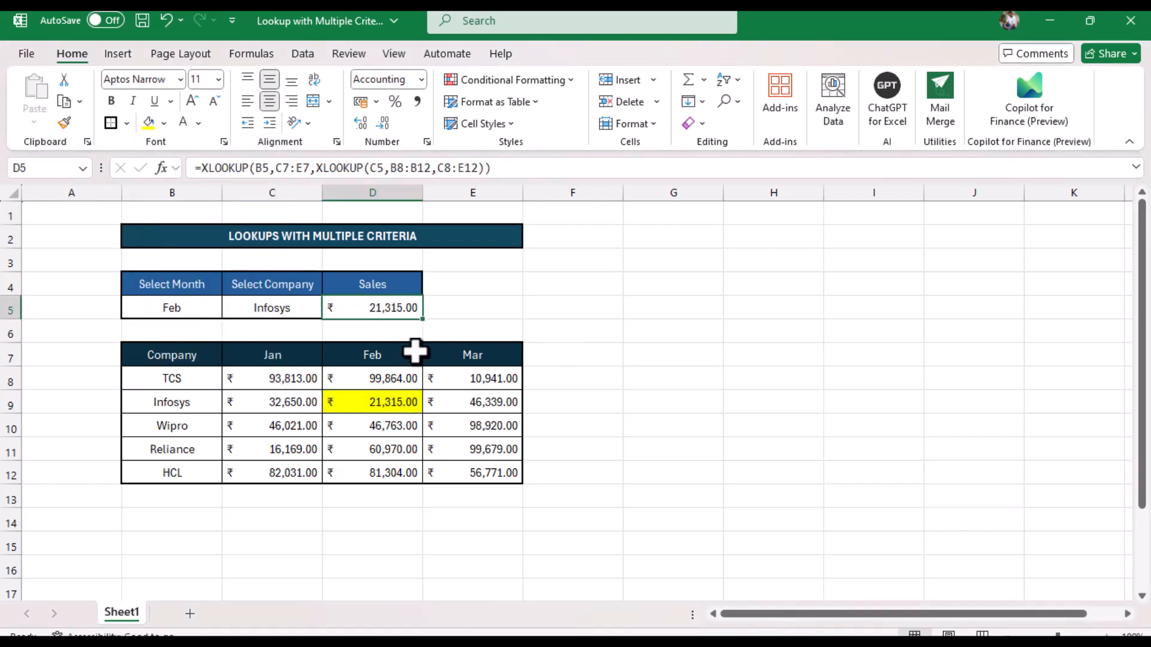
# Step: Set the criteria to Mar and Wipro via the B5 and C5 dropdowns
pyautogui.click(171, 308)
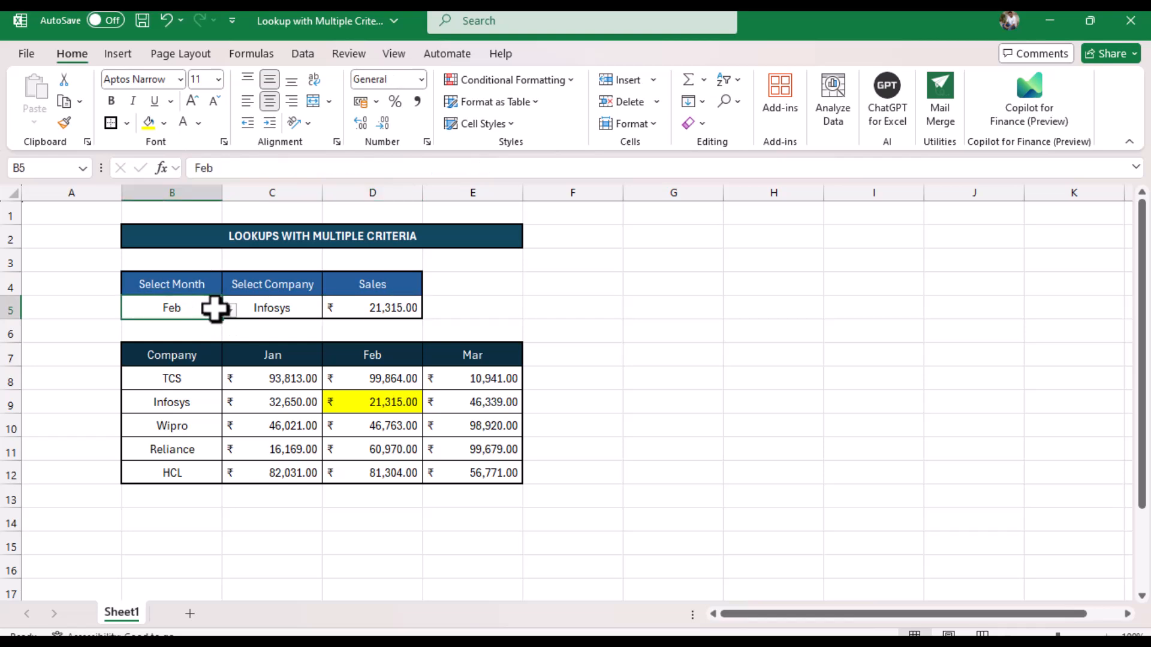
pyautogui.click(229, 308)
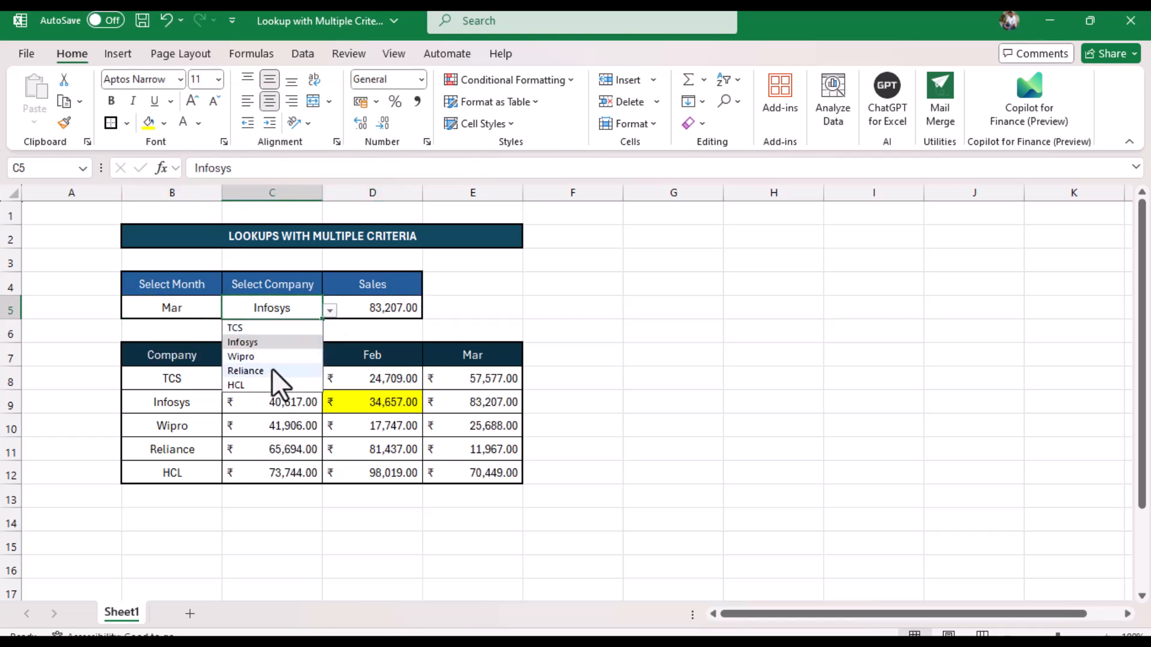
pyautogui.click(241, 356)
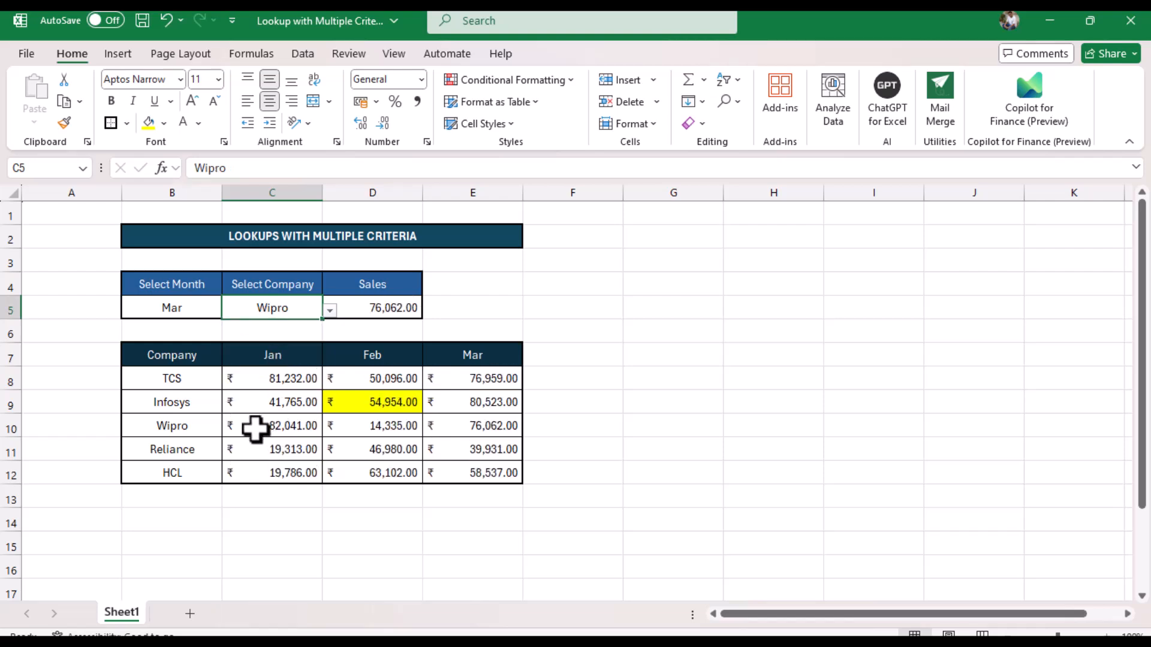
# Step: Highlight Wipro's March value in E10 yellow and compare it with D5's 76,062.00
pyautogui.click(472, 426)
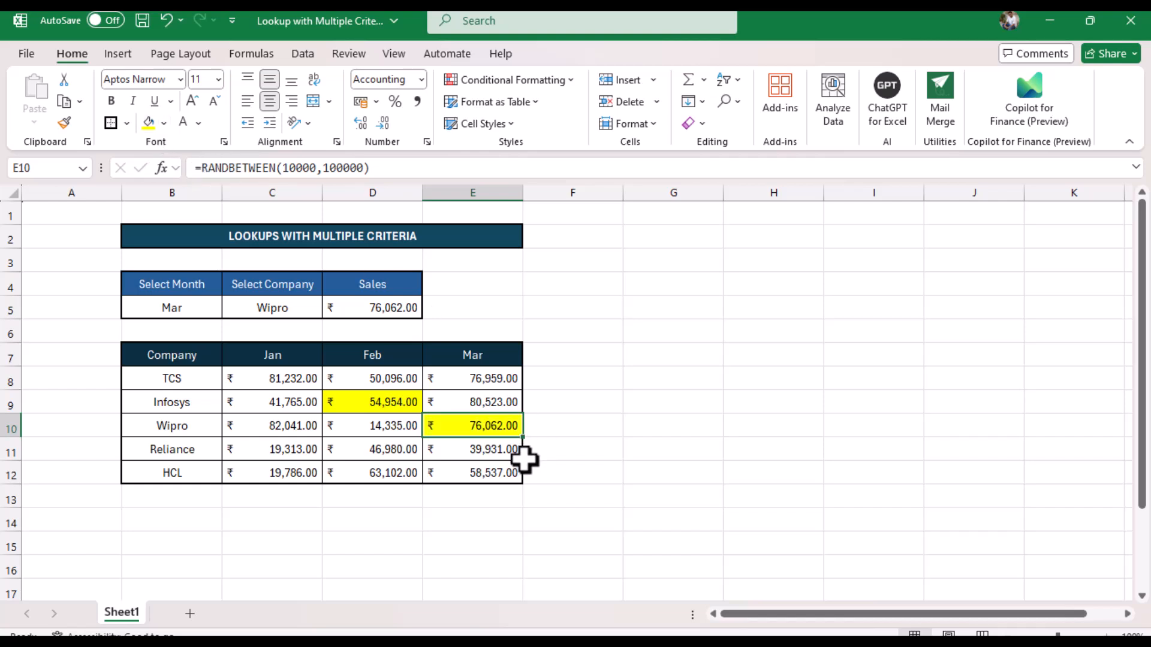
pyautogui.click(372, 308)
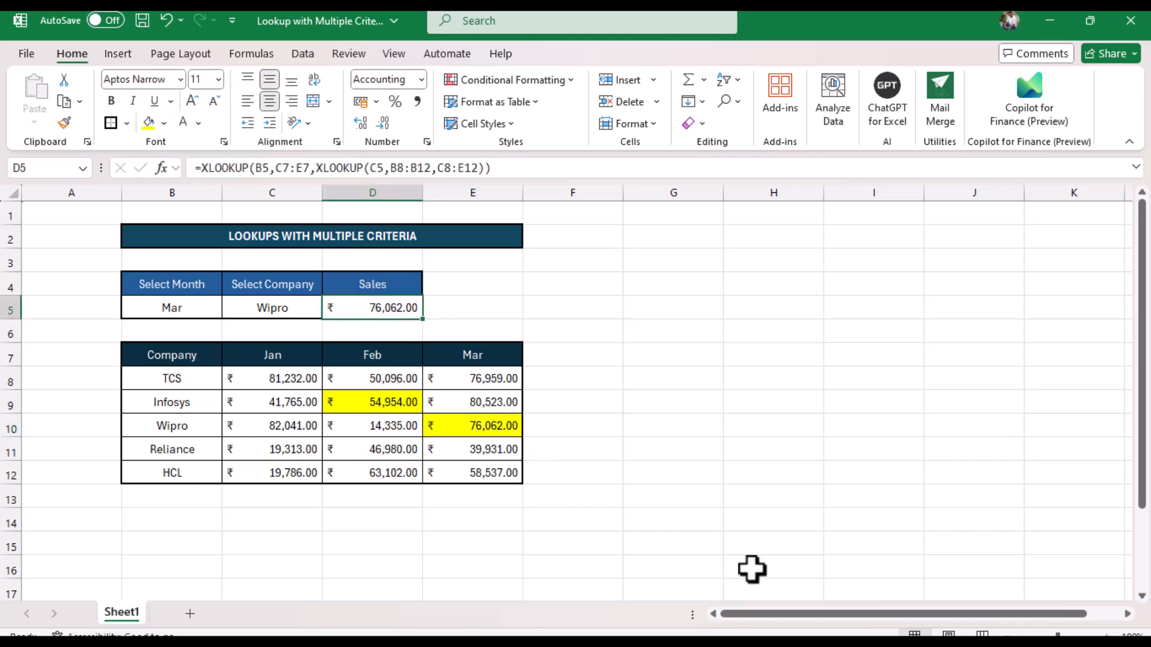
pyautogui.click(372, 402)
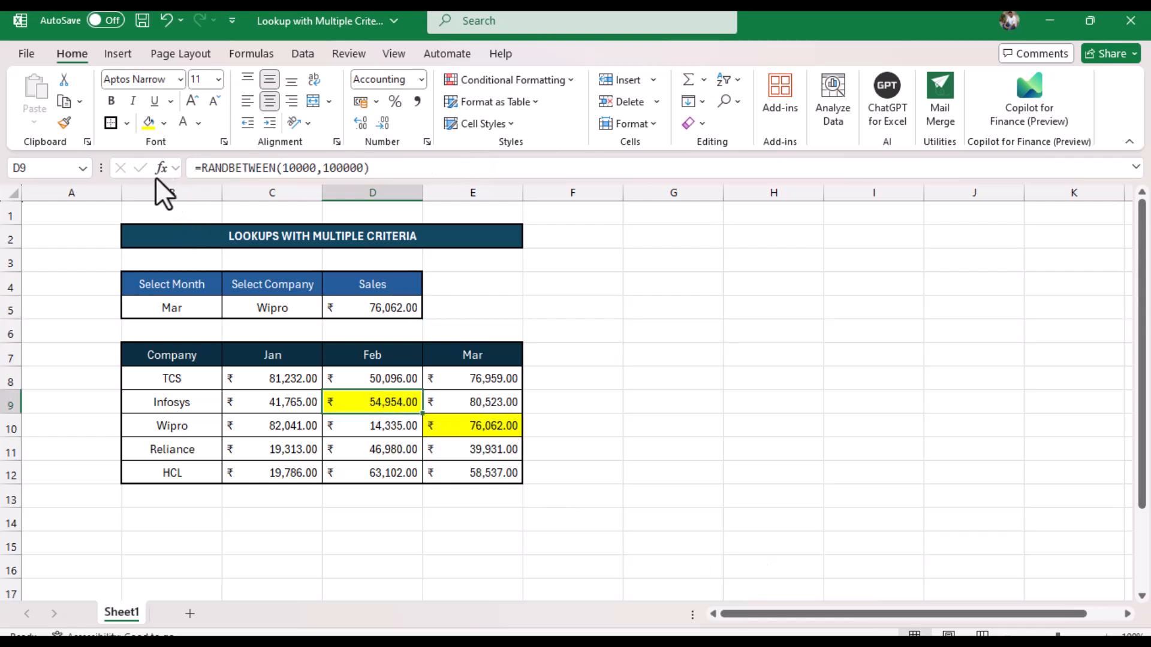
# Step: Replace D5's formula with =index(C8:E12, using the sales table as the array
pyautogui.click(167, 122)
pyautogui.write('=')
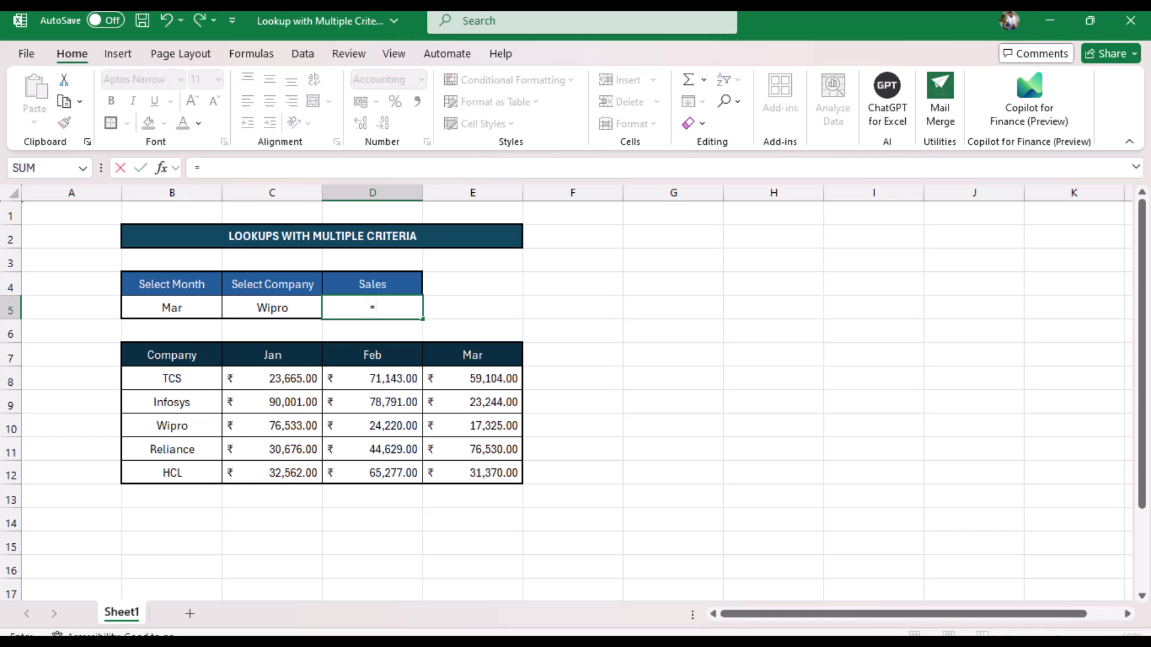
pyautogui.write('index')
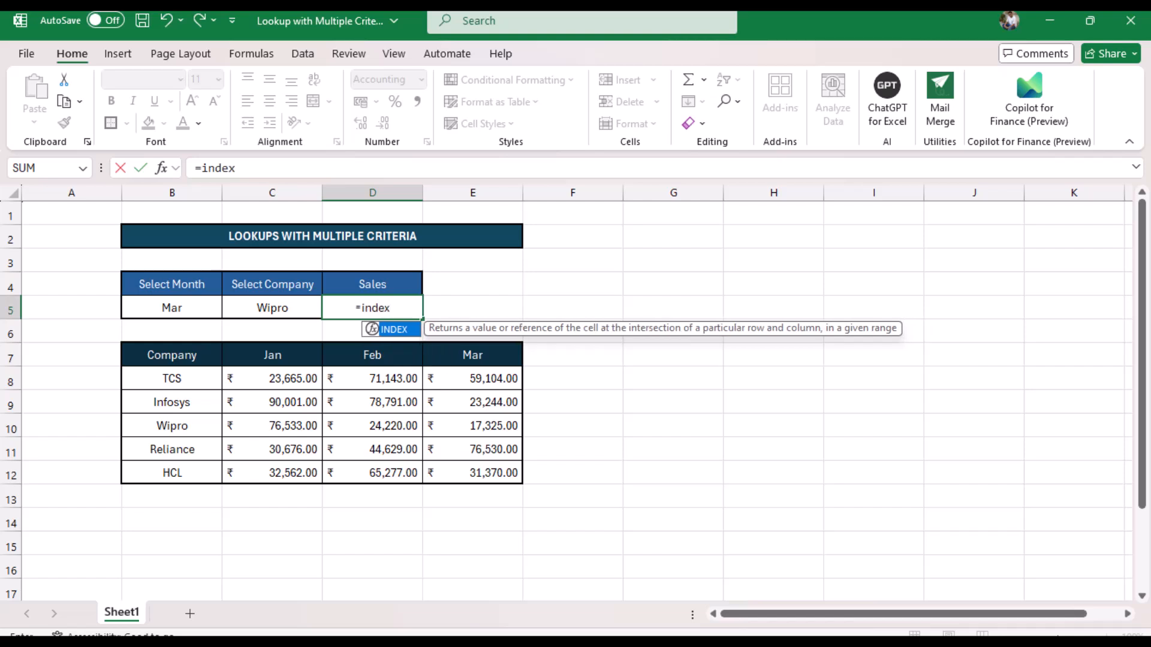
pyautogui.write('(')
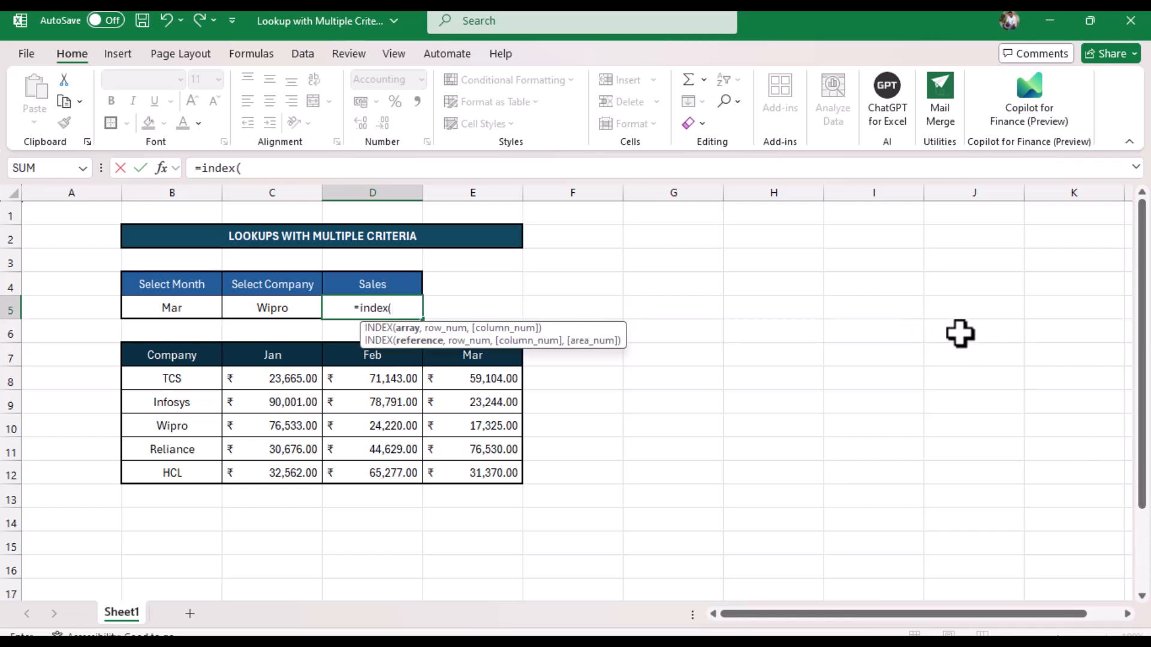
pyautogui.moveTo(404, 360)
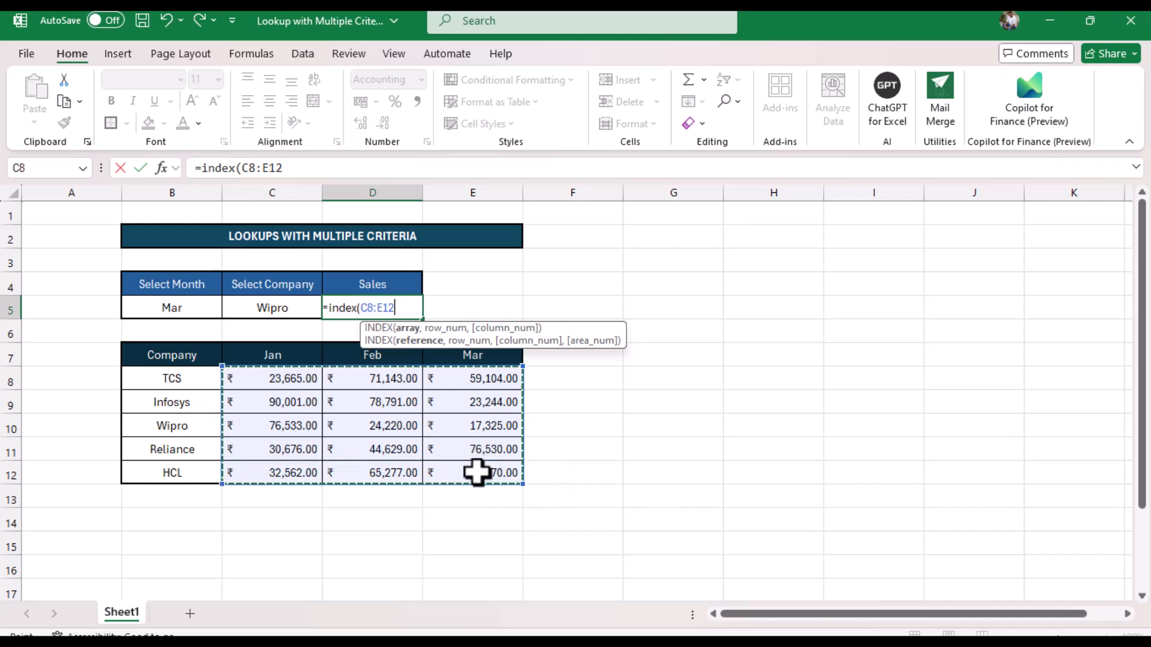
pyautogui.write(',')
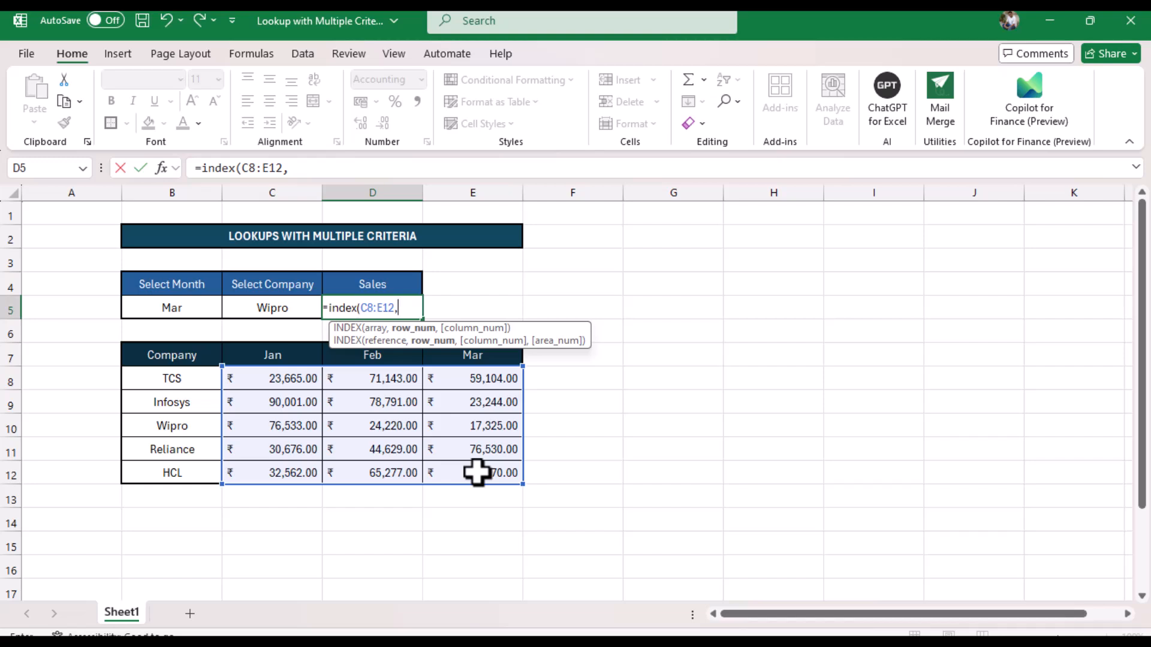
# Step: Supply INDEX's row as MATCH(C5,B8:B12,0), the company's position in the company list
pyautogui.write('ma')
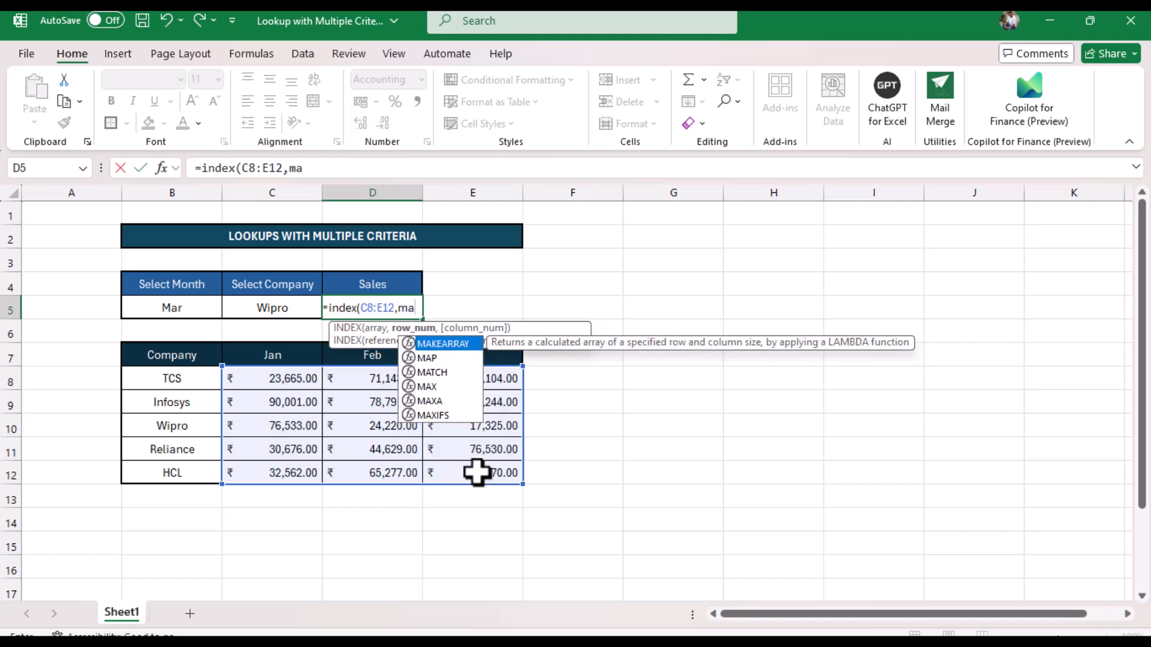
pyautogui.write('tch')
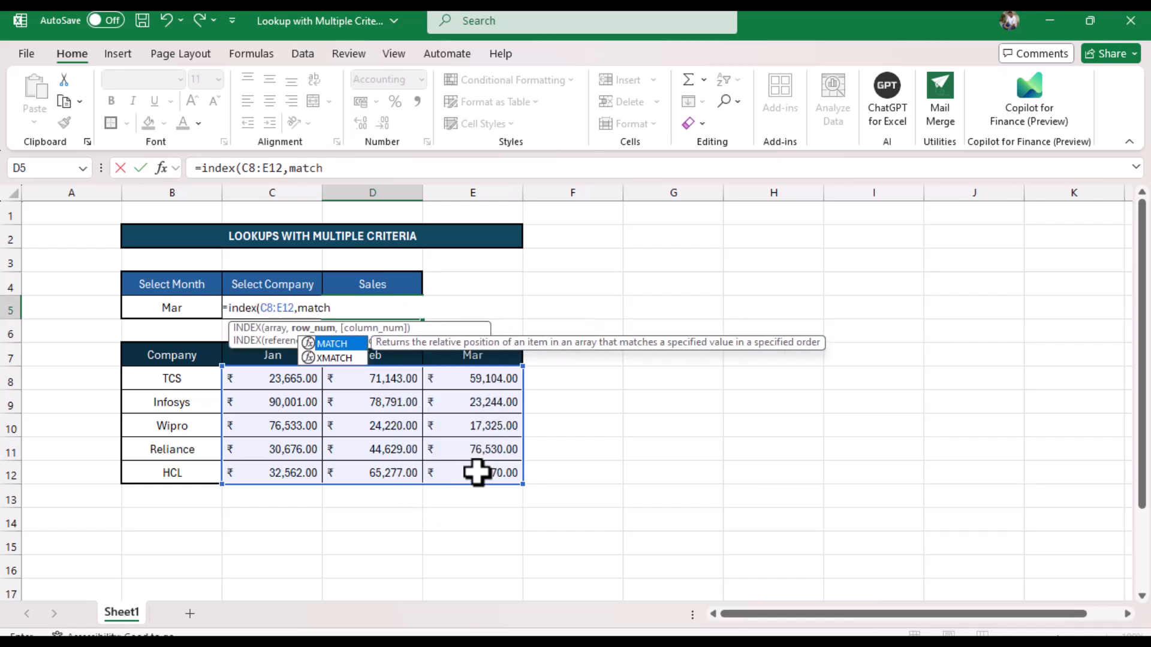
pyautogui.write('(')
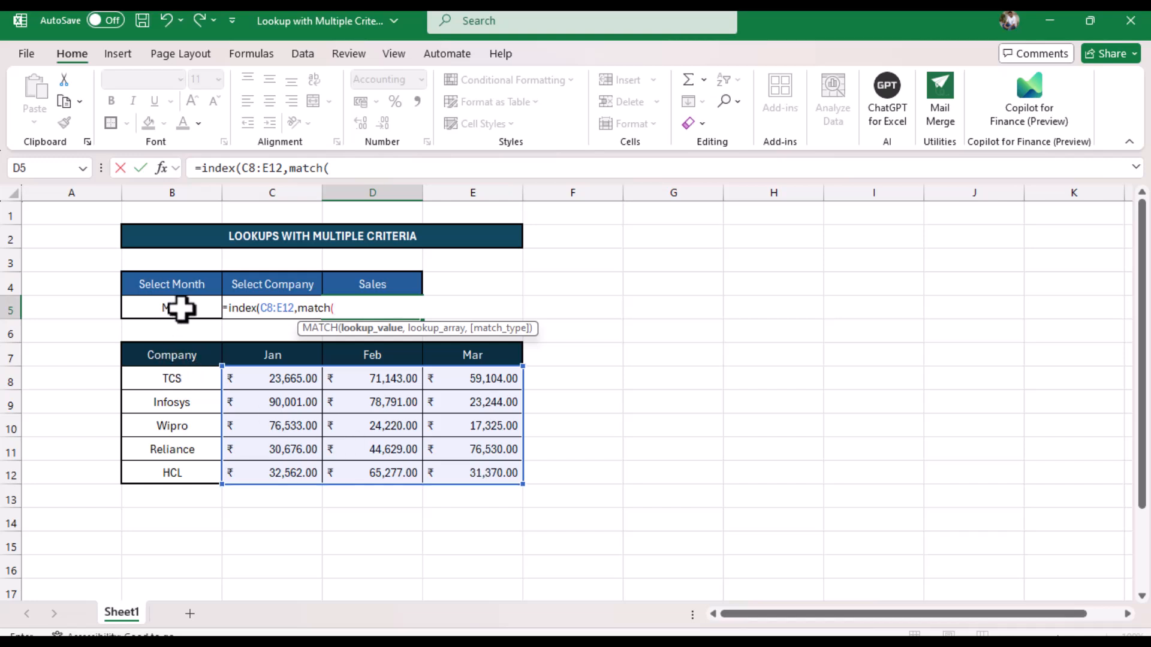
pyautogui.click(171, 308)
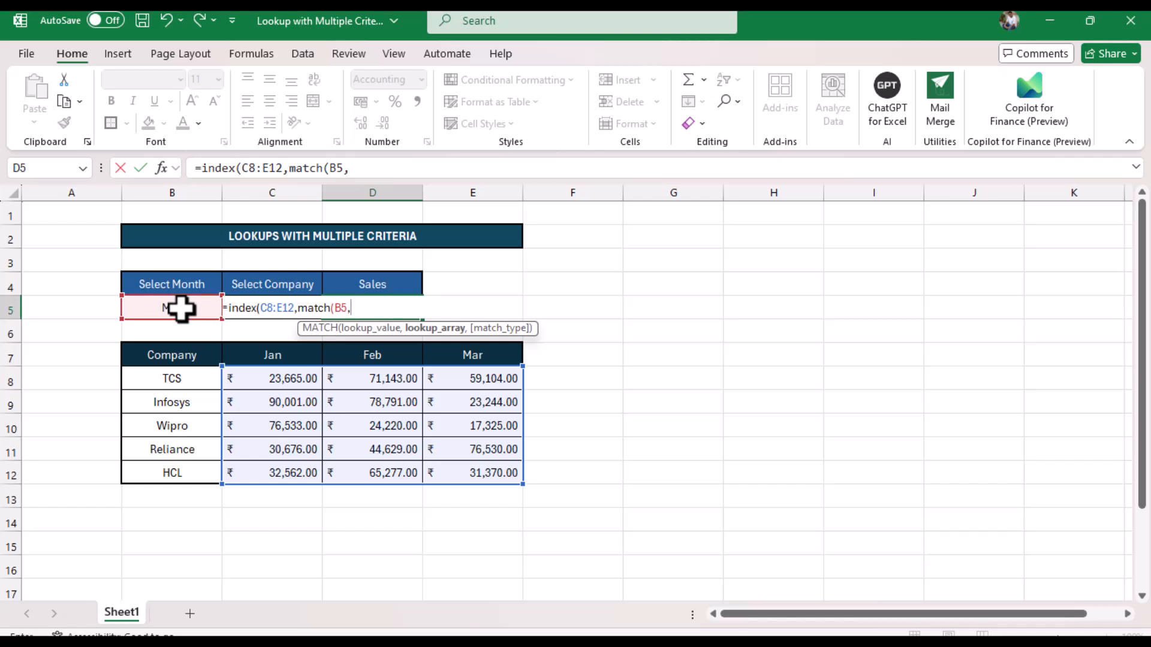
pyautogui.write('Mar')
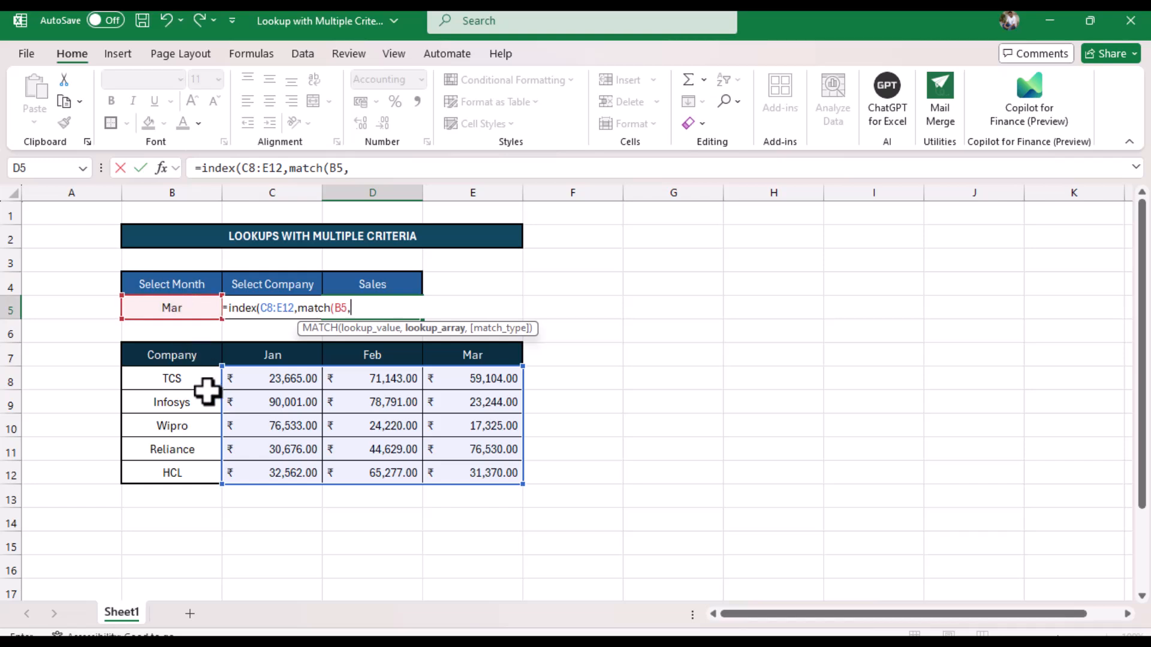
pyautogui.moveTo(196, 377)
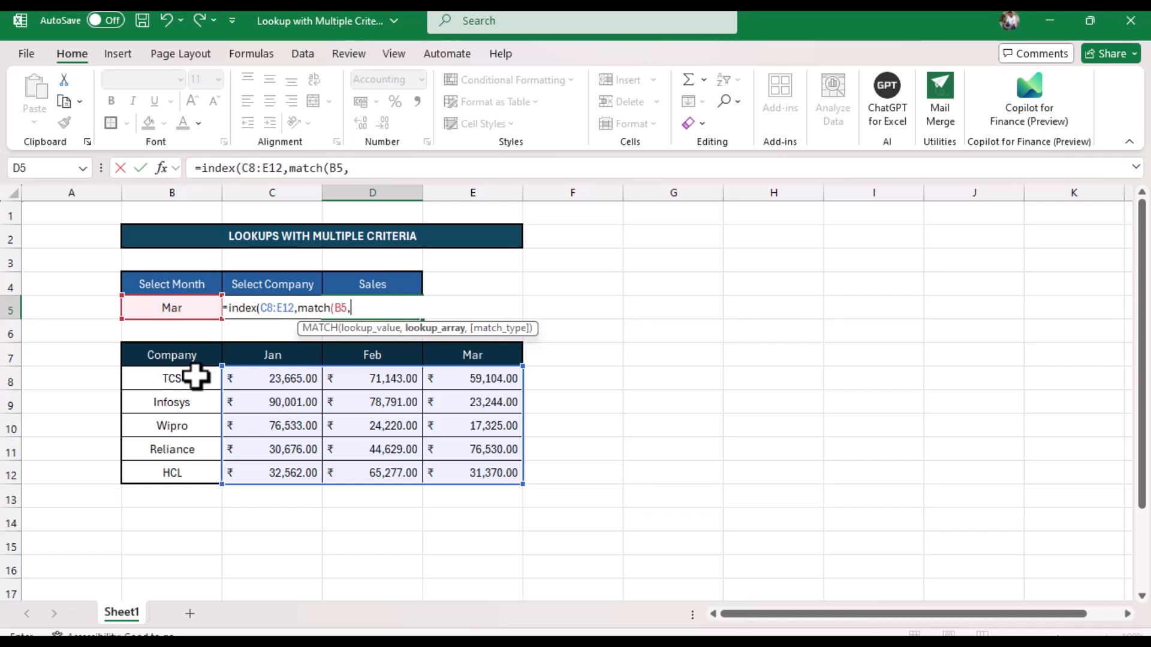
pyautogui.click(171, 378)
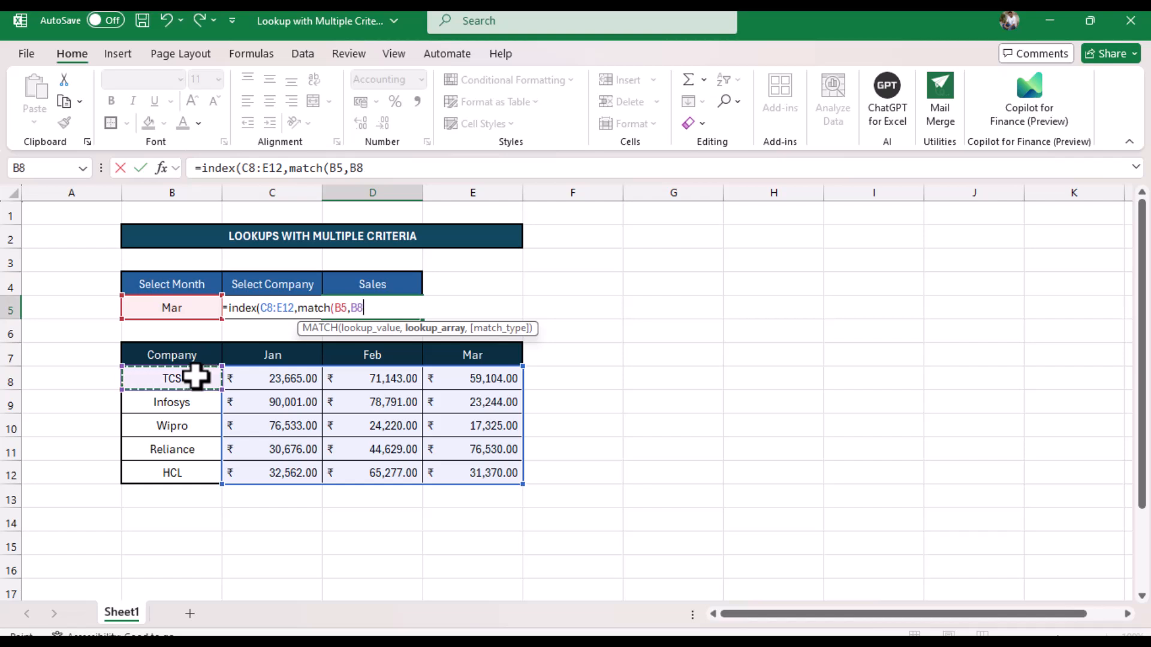
pyautogui.moveTo(242, 340)
pyautogui.write('C')
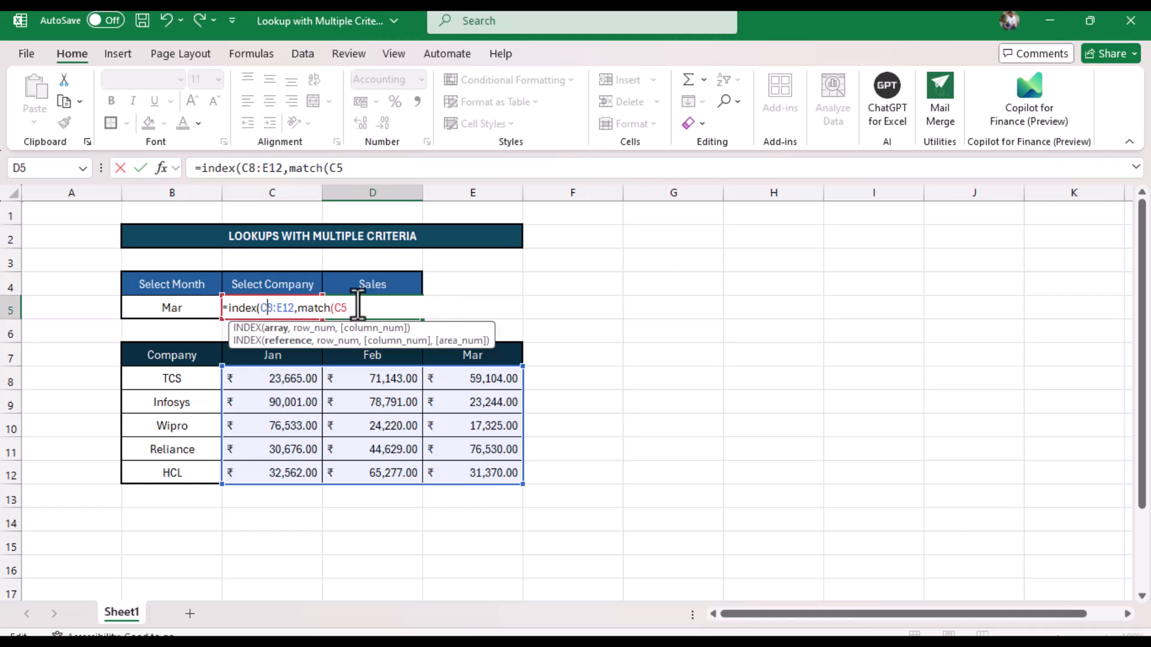
pyautogui.write(',B8:B12')
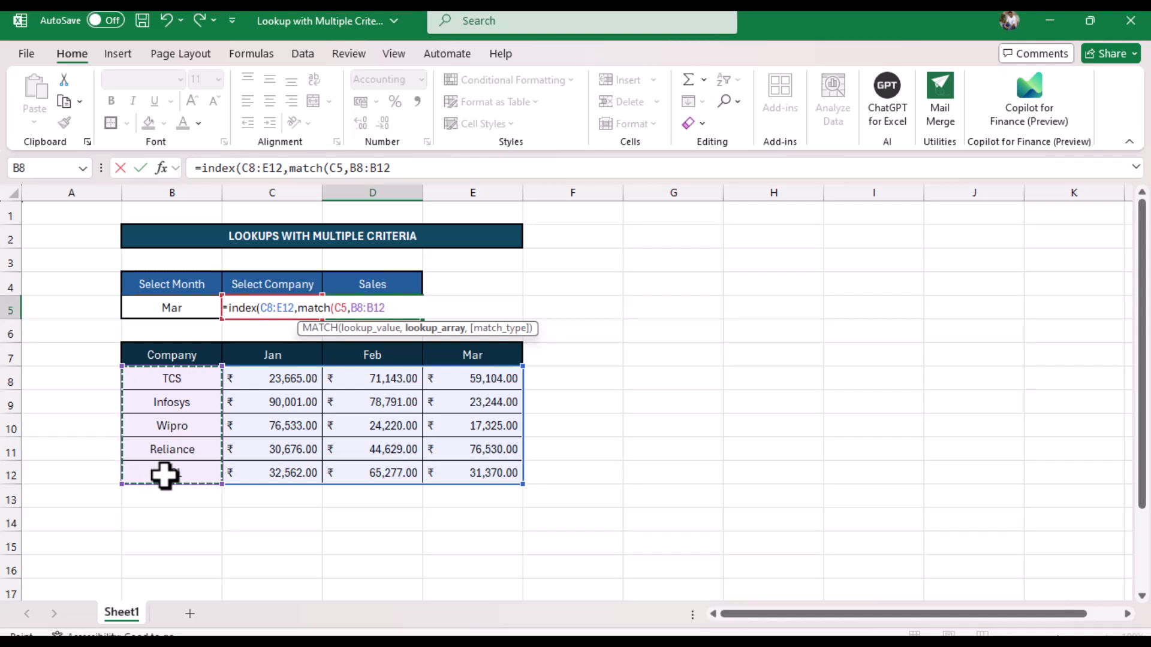
pyautogui.write(',0')
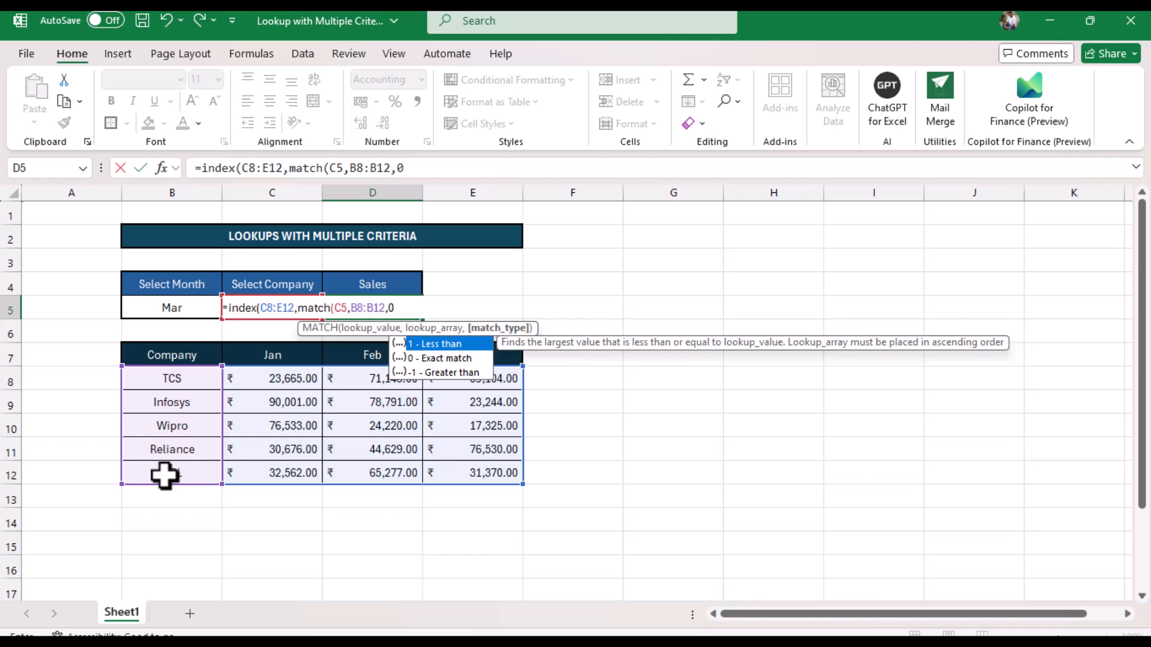
pyautogui.write(')')
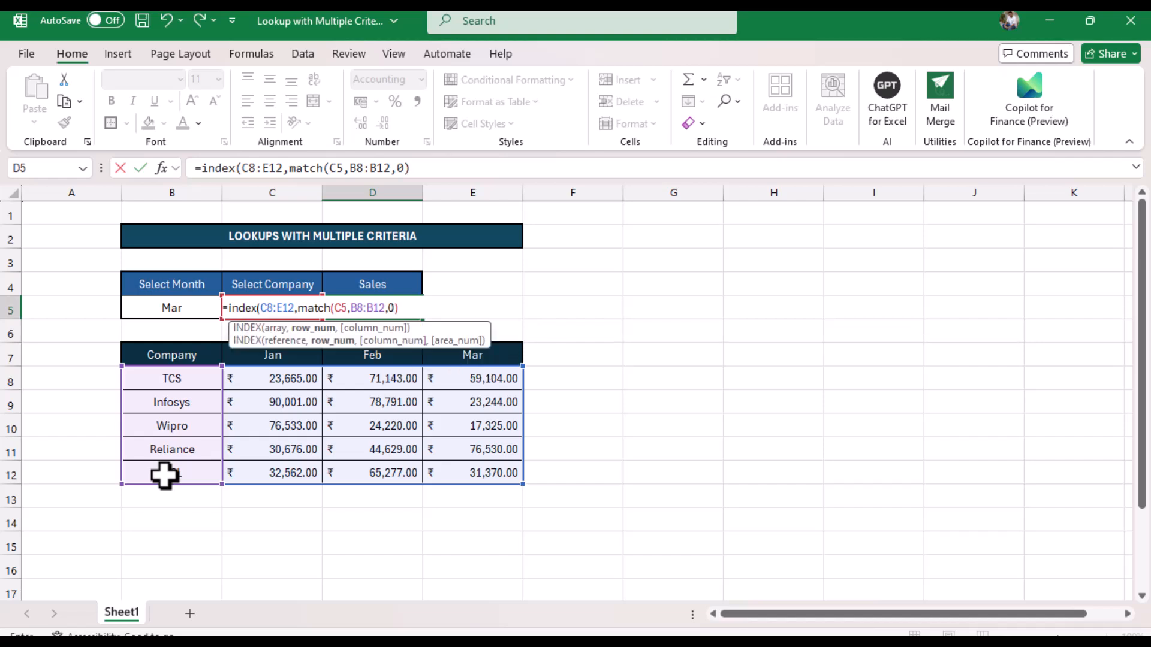
# Step: Add MATCH(B5,C7:E7,0) as the column and finish the INDEX/MATCH, returning 21,383.00
pyautogui.write(',')
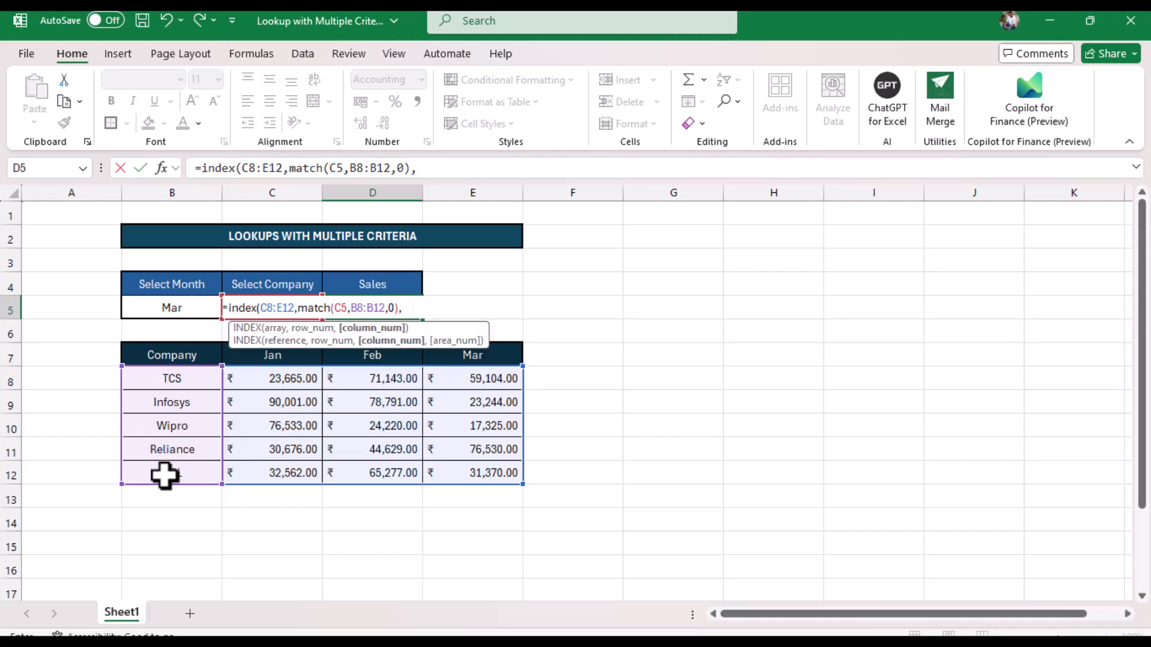
pyautogui.write('match')
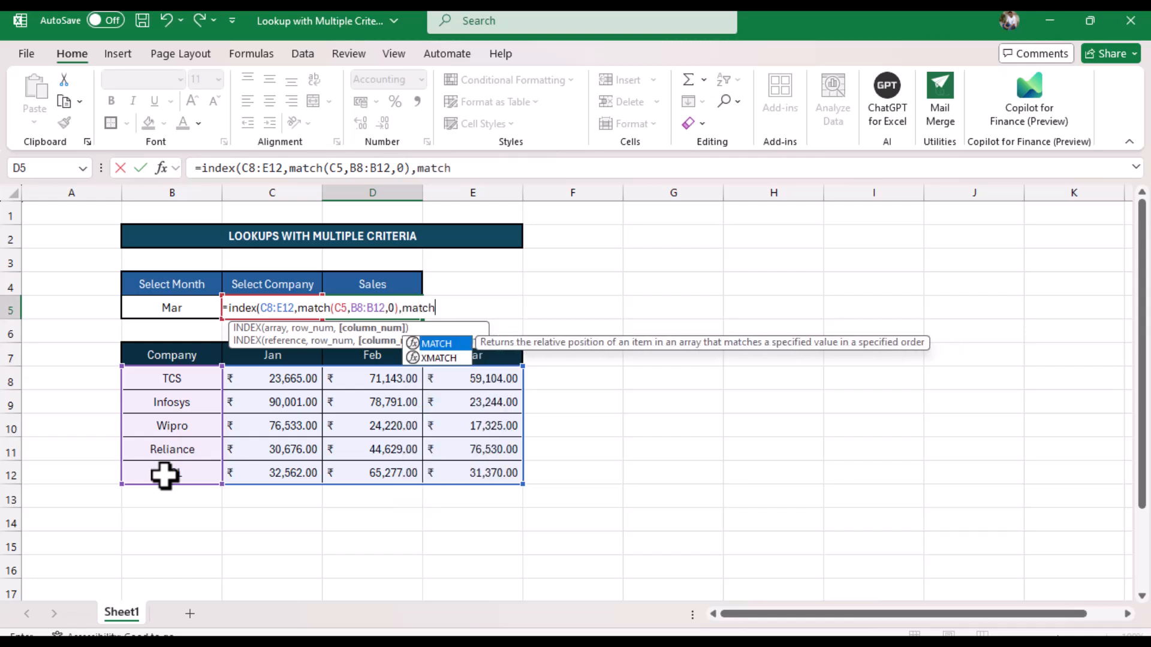
pyautogui.write('(')
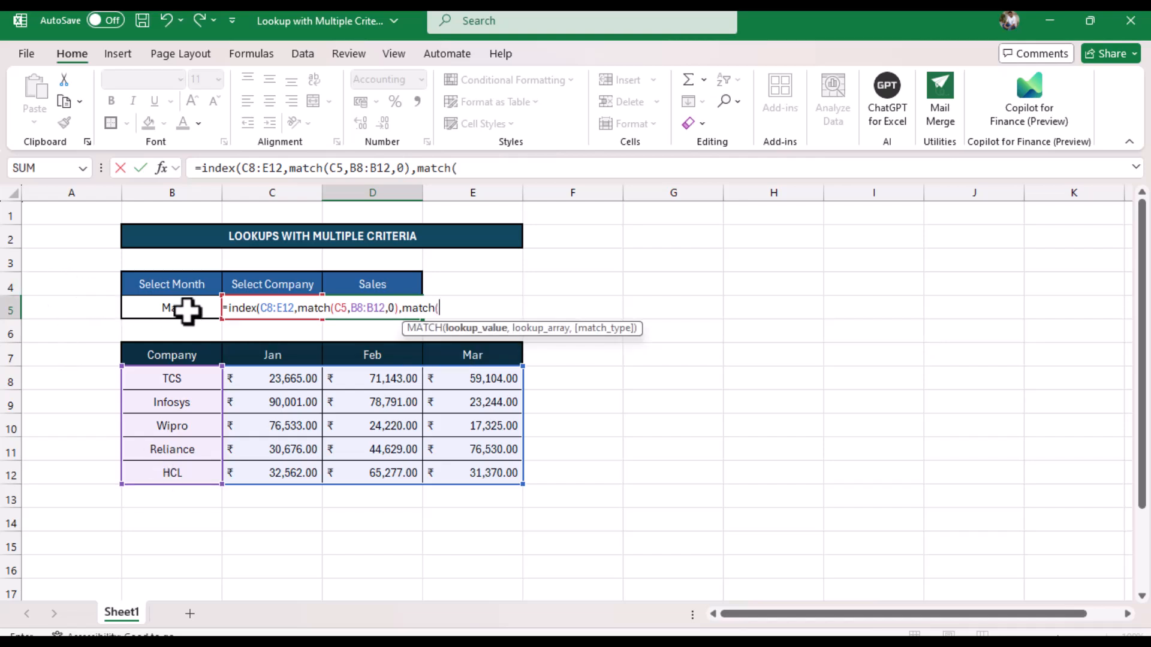
pyautogui.click(171, 308)
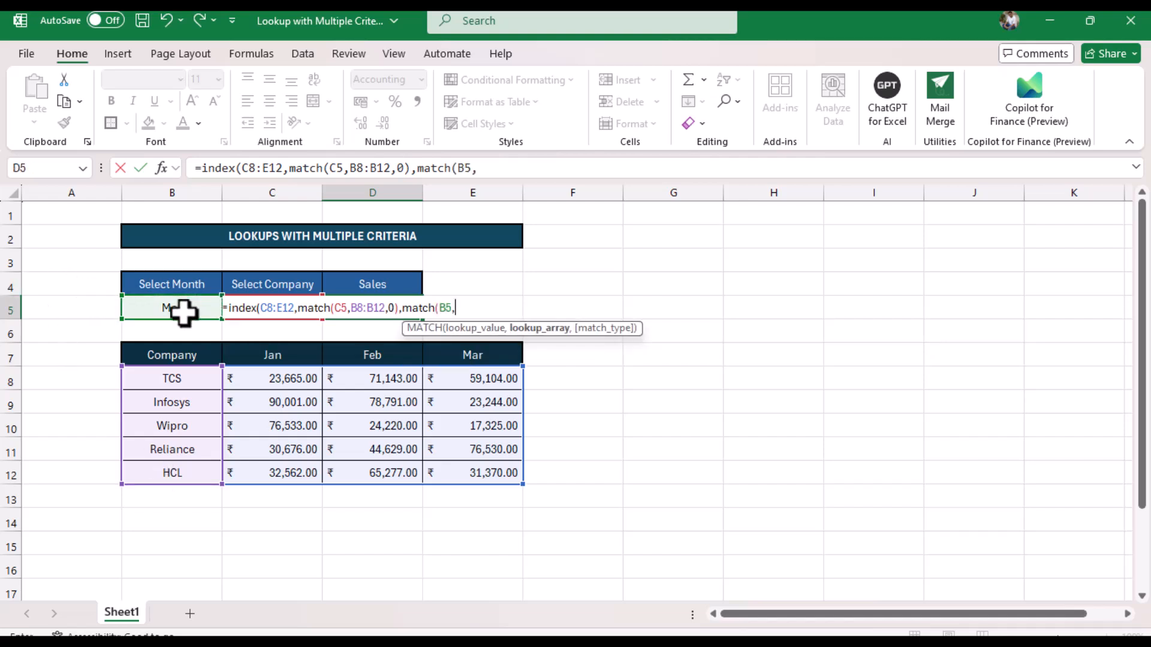
pyautogui.click(272, 355)
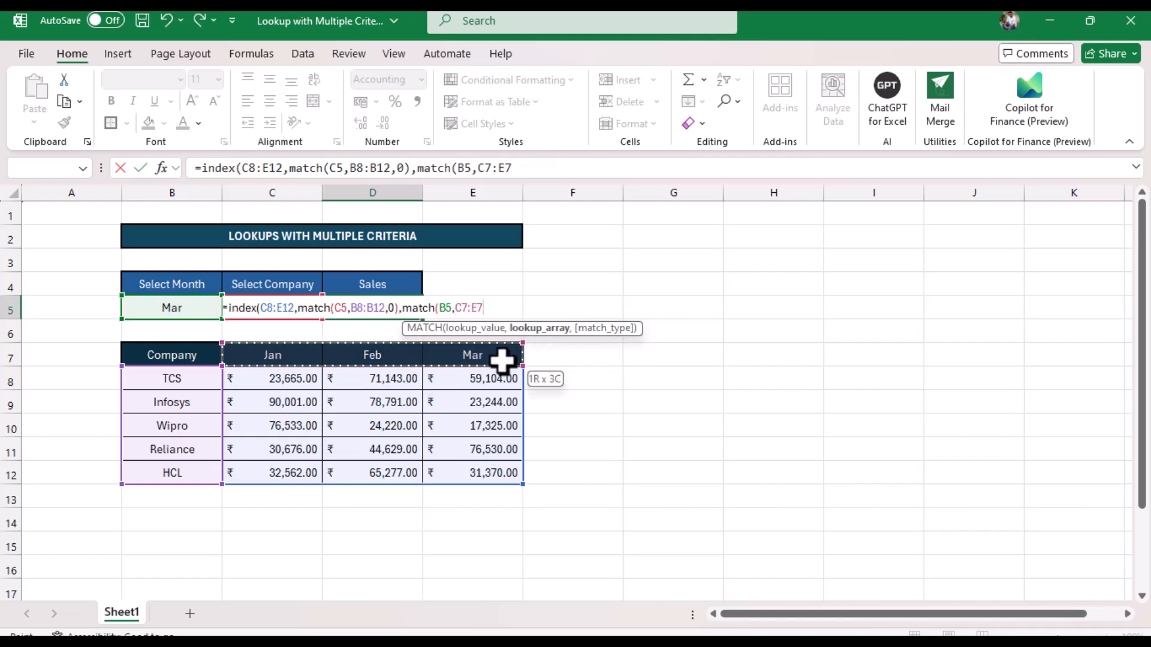
pyautogui.write(',0')
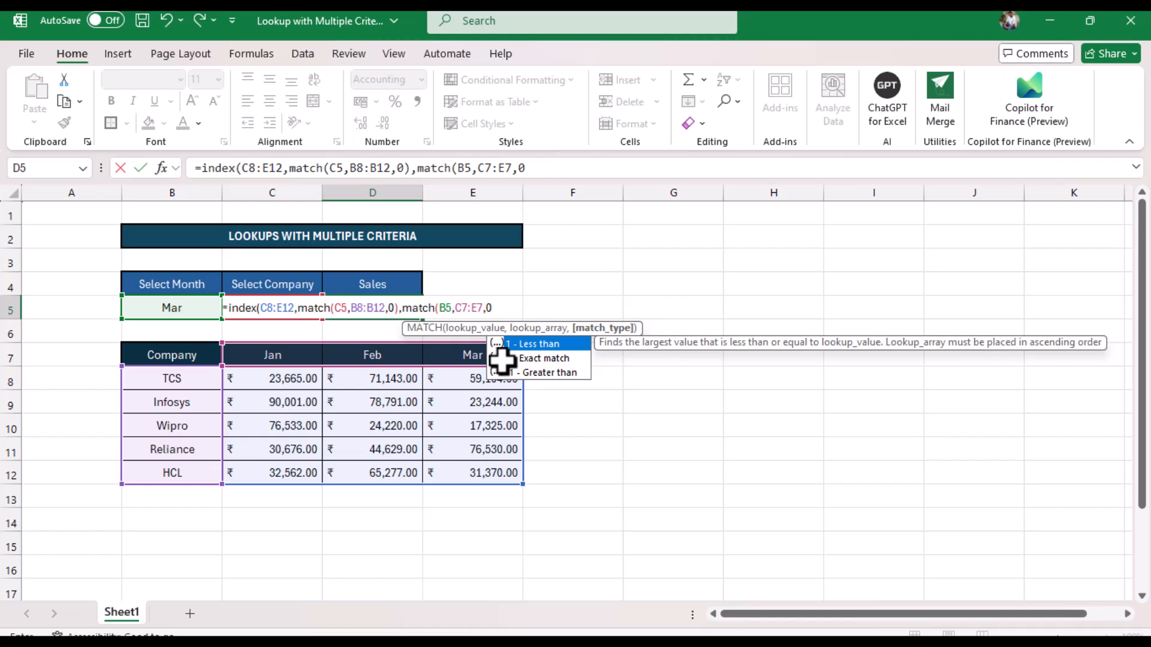
pyautogui.write(')')
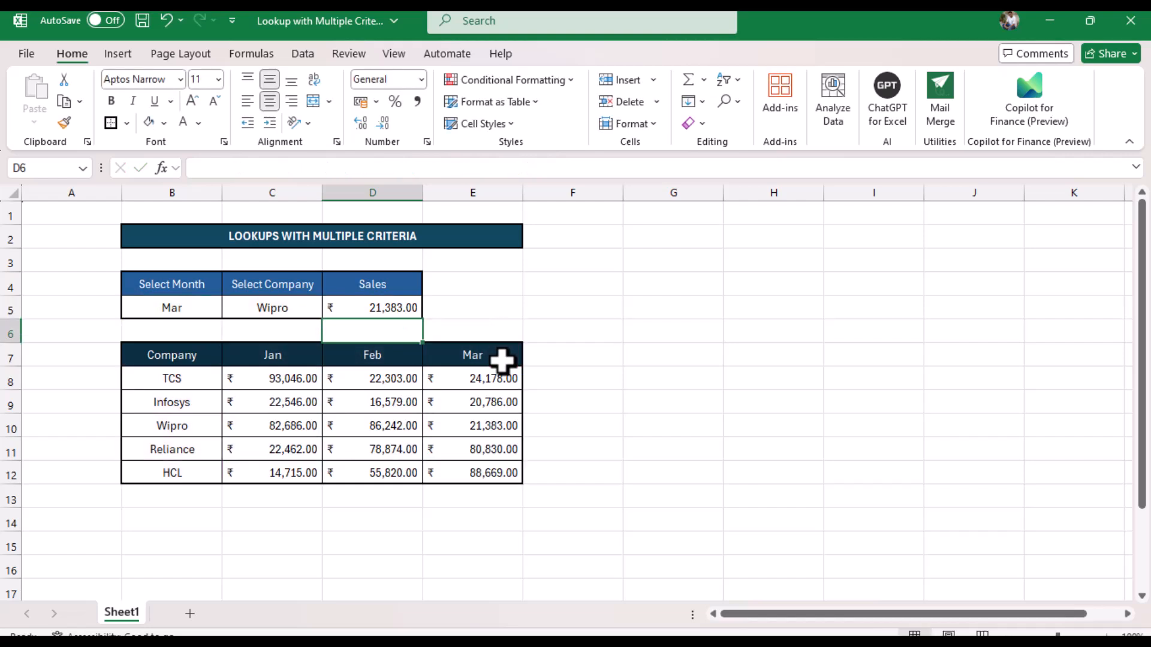
# Step: Choose Jan as the month in B5 and highlight TCS's January sales cell yellow
pyautogui.click(171, 308)
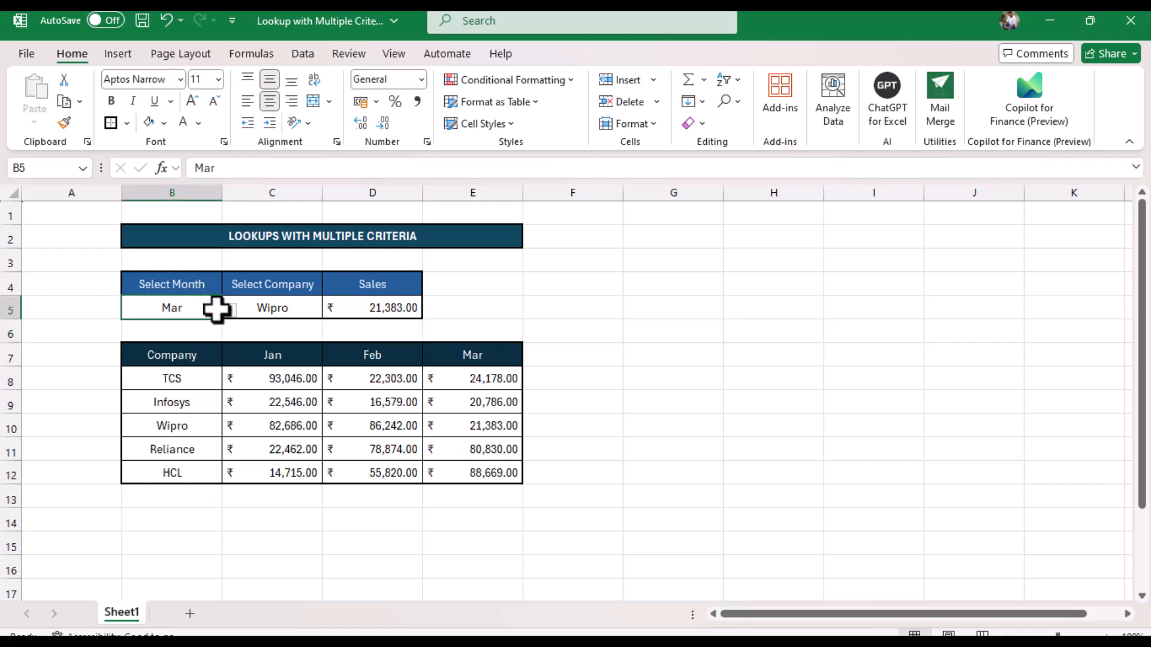
pyautogui.click(171, 308)
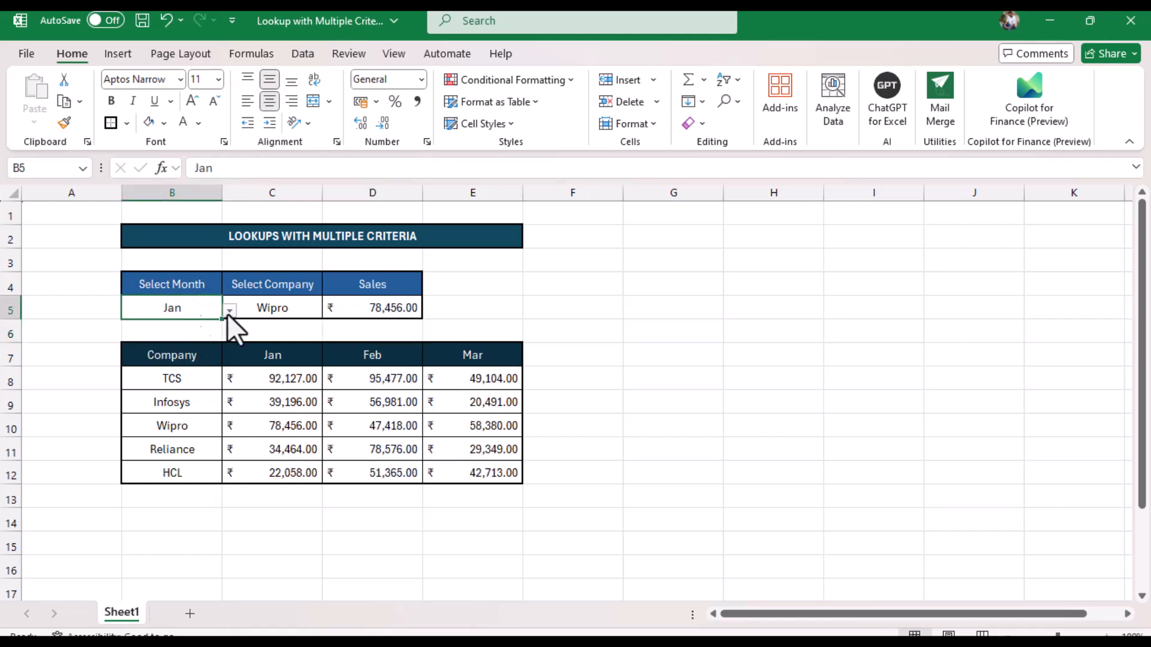
pyautogui.click(272, 308)
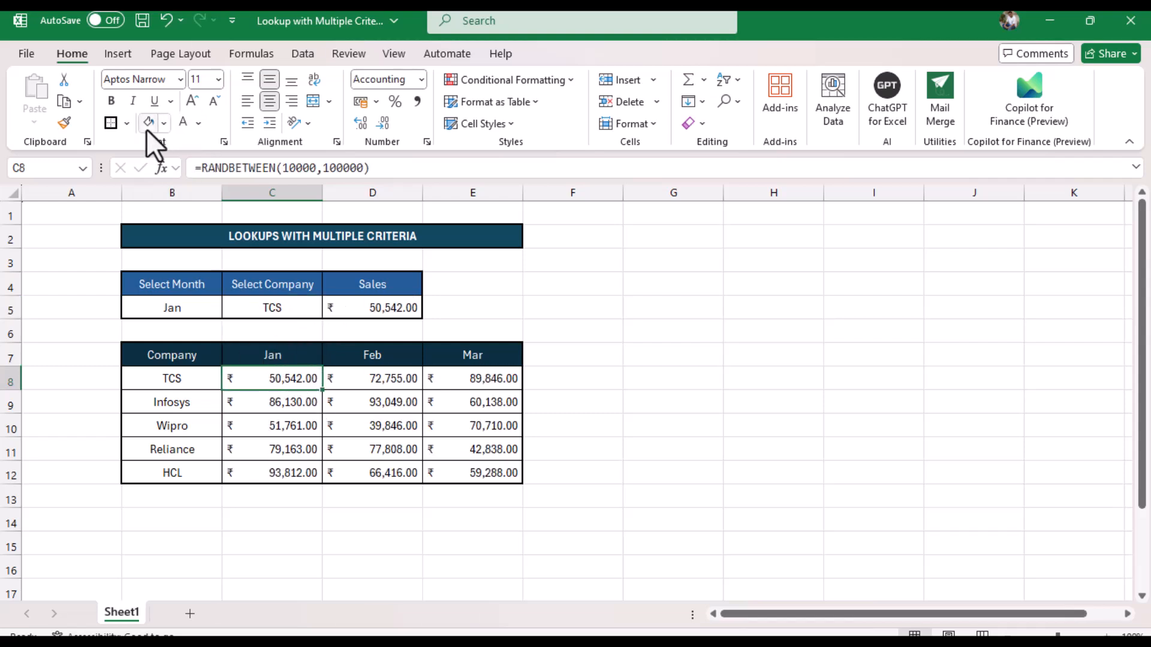
pyautogui.click(167, 122)
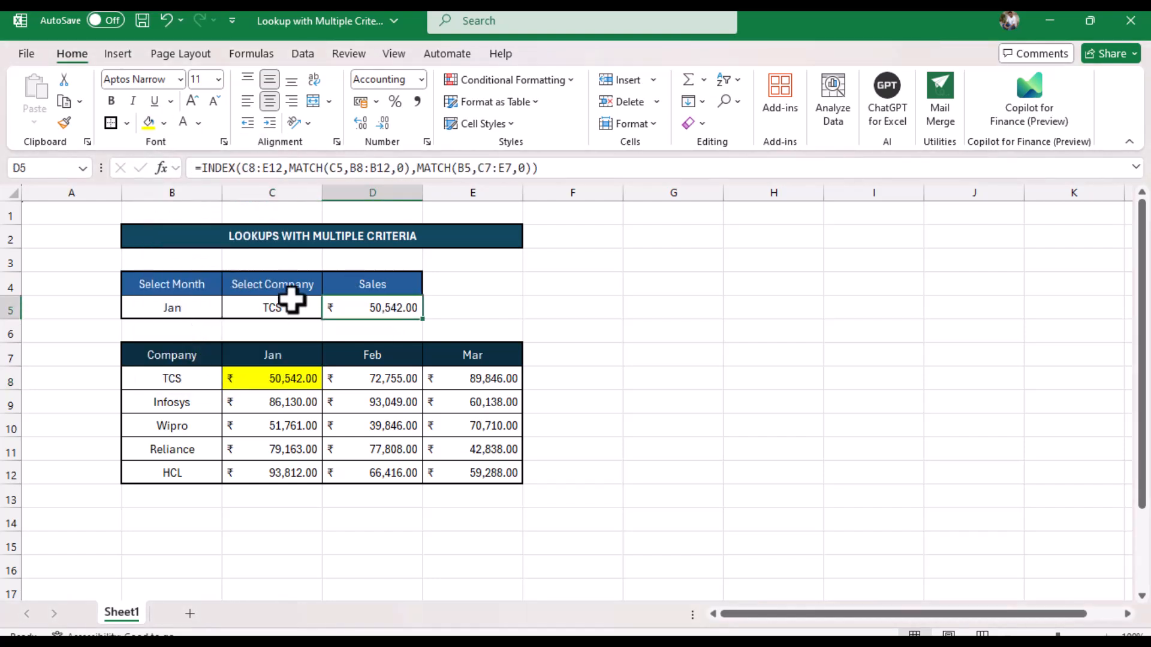
# Step: Choose HCL as the company in C5 so D5 shows ₹78,947.00, matching HCL's January figure
pyautogui.click(328, 308)
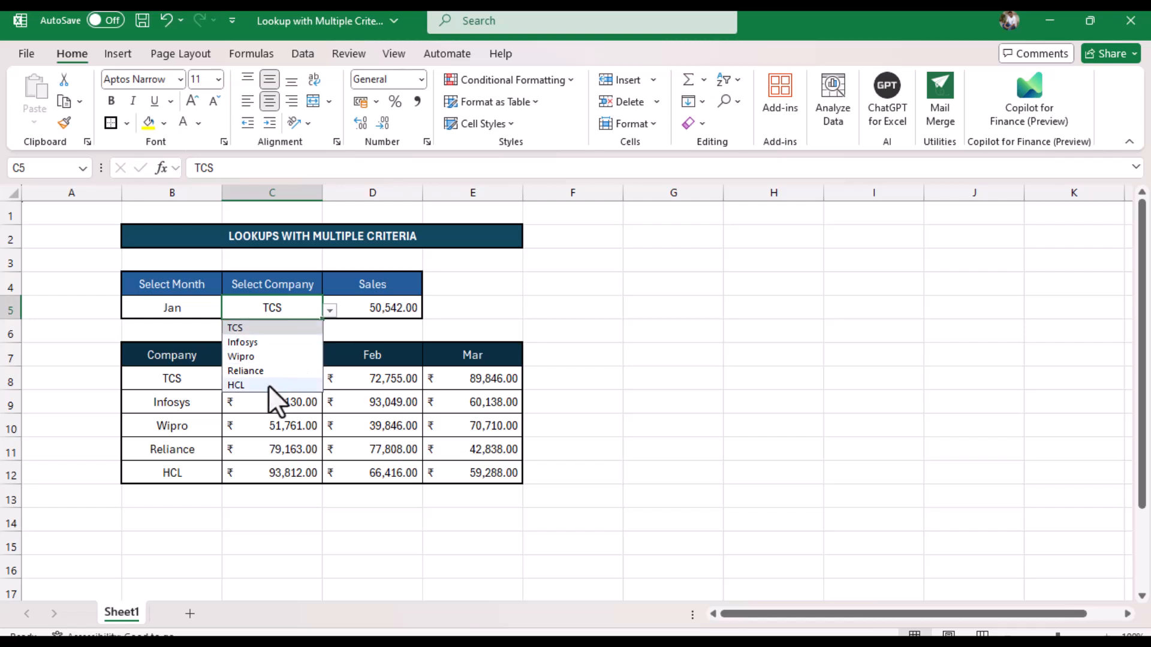
pyautogui.click(236, 385)
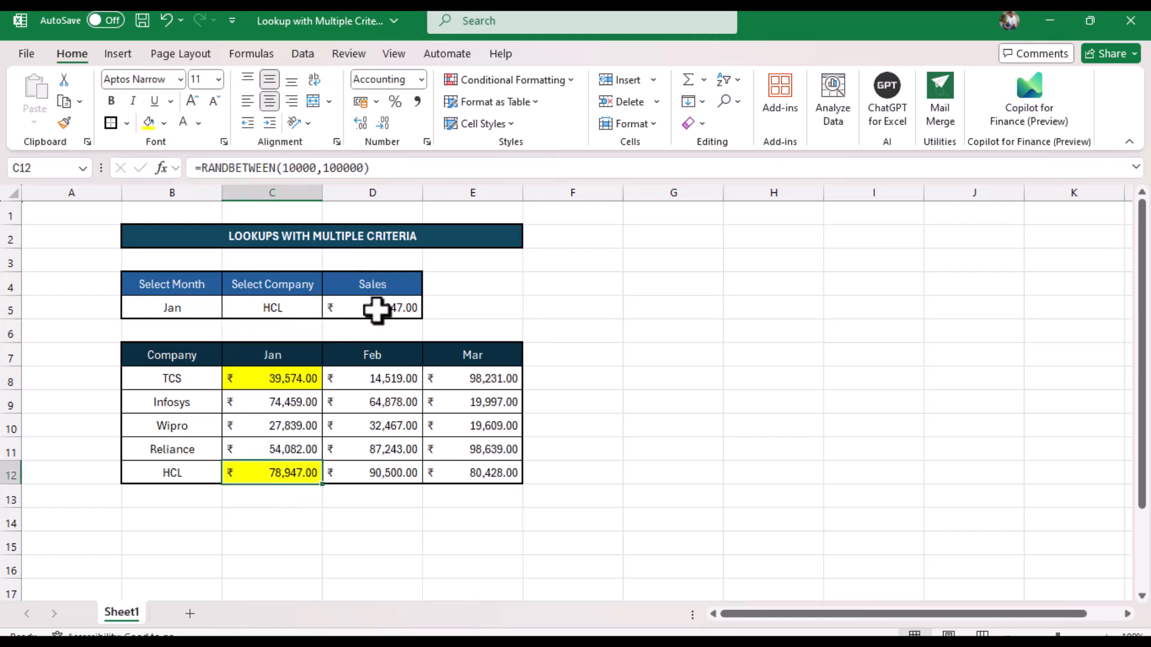
pyautogui.click(272, 472)
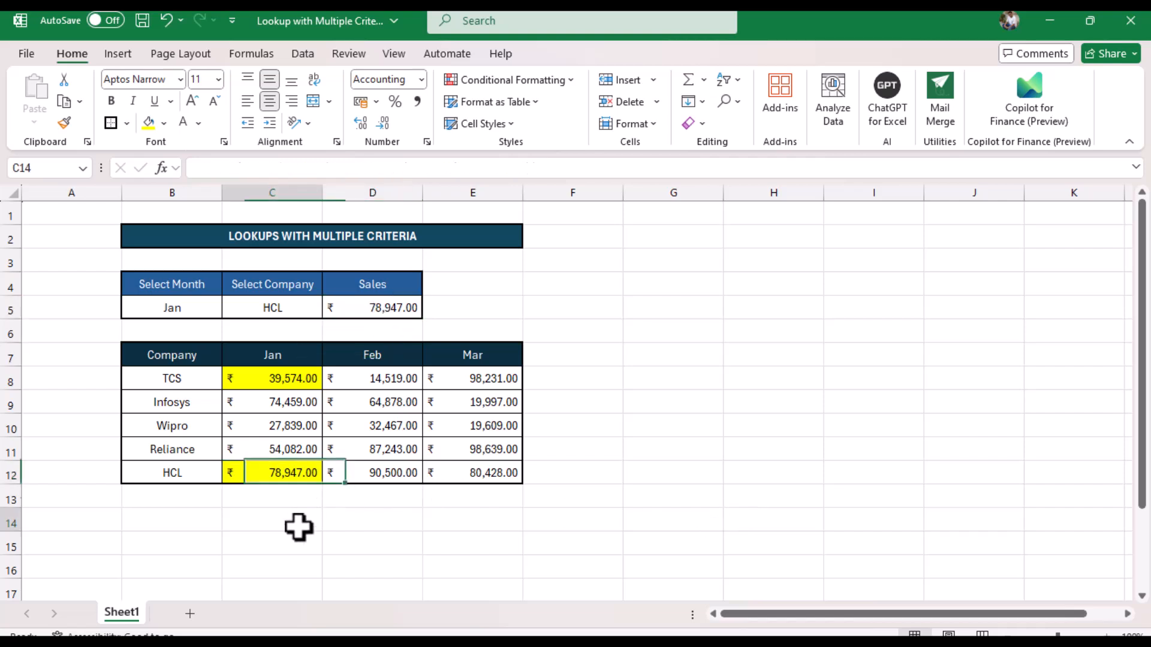